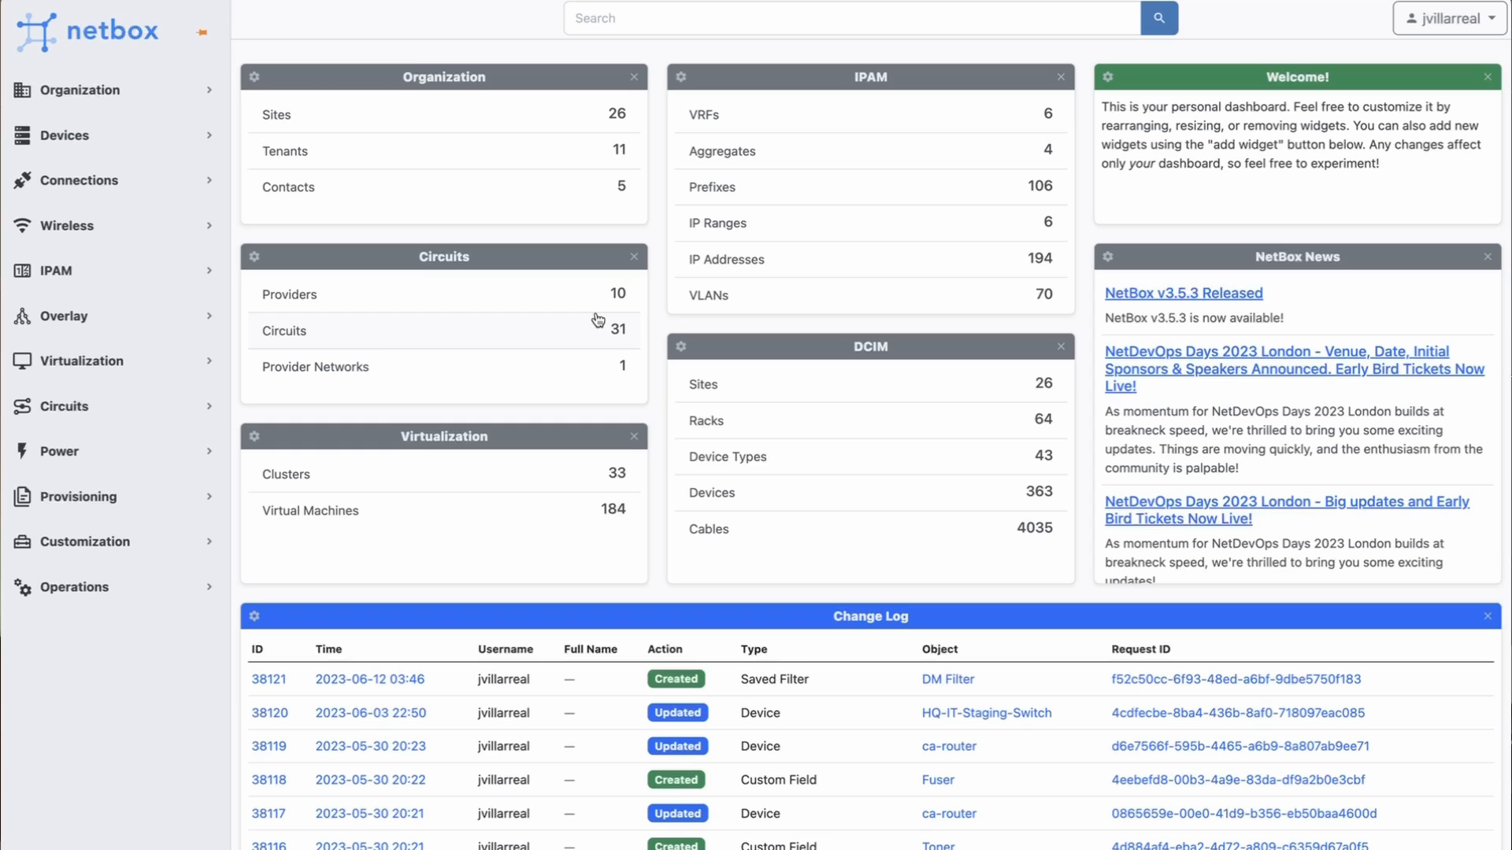
mouse_move(566, 310)
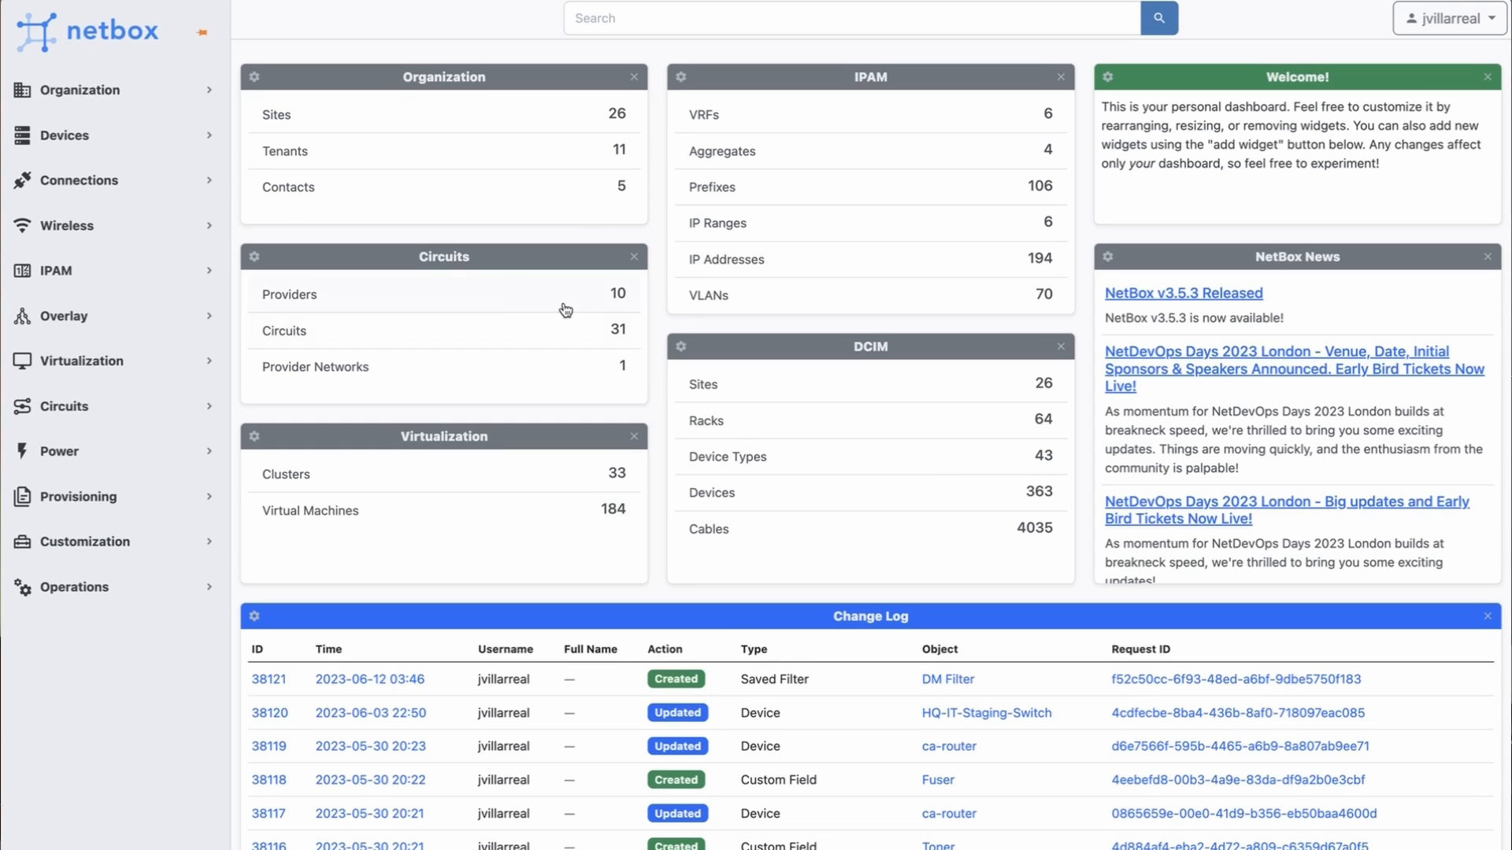
mouse_move(68, 35)
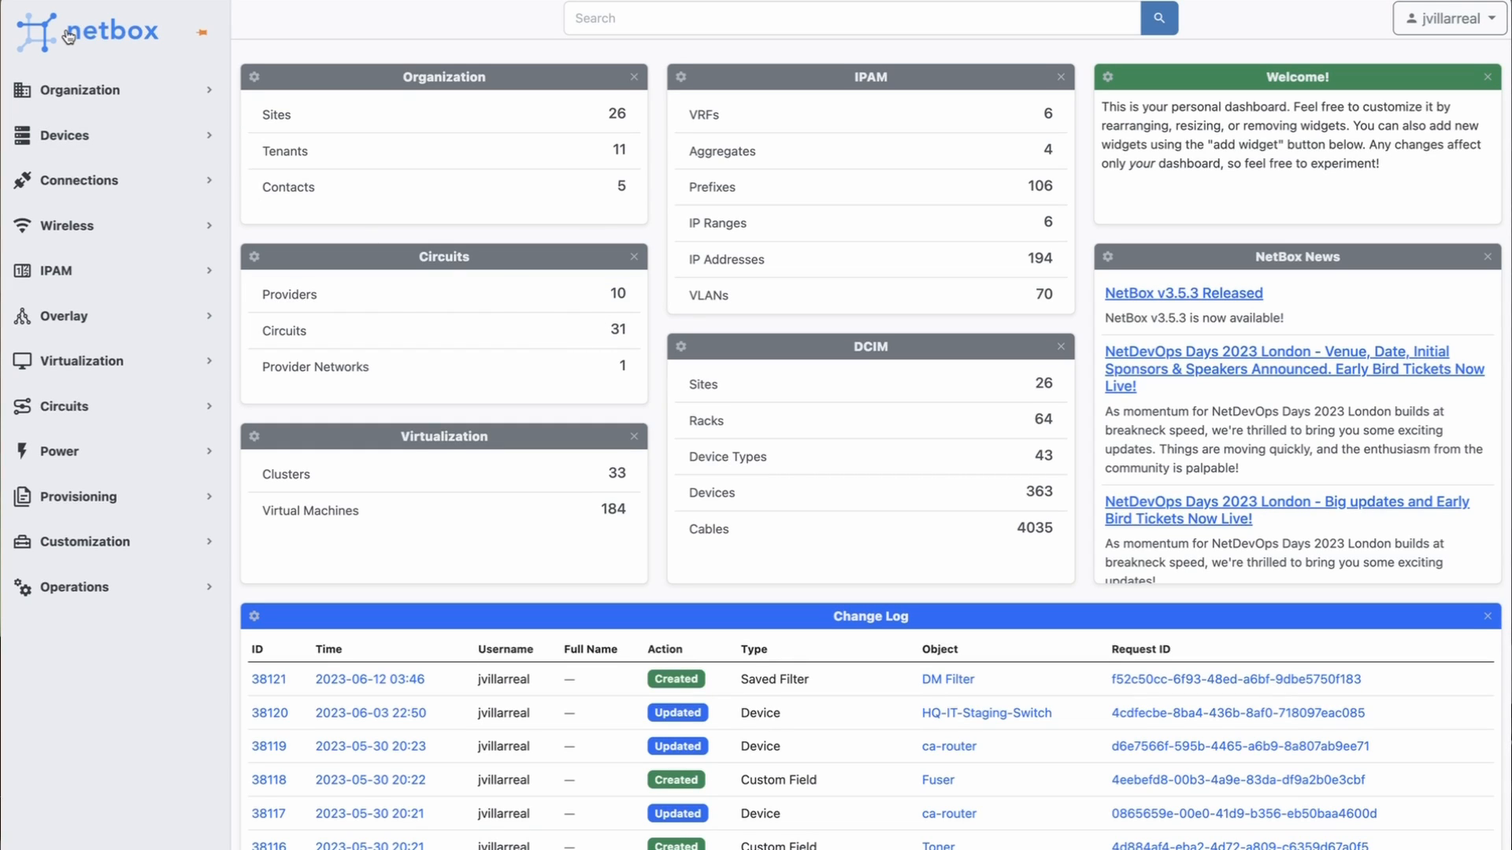
mouse_move(104, 76)
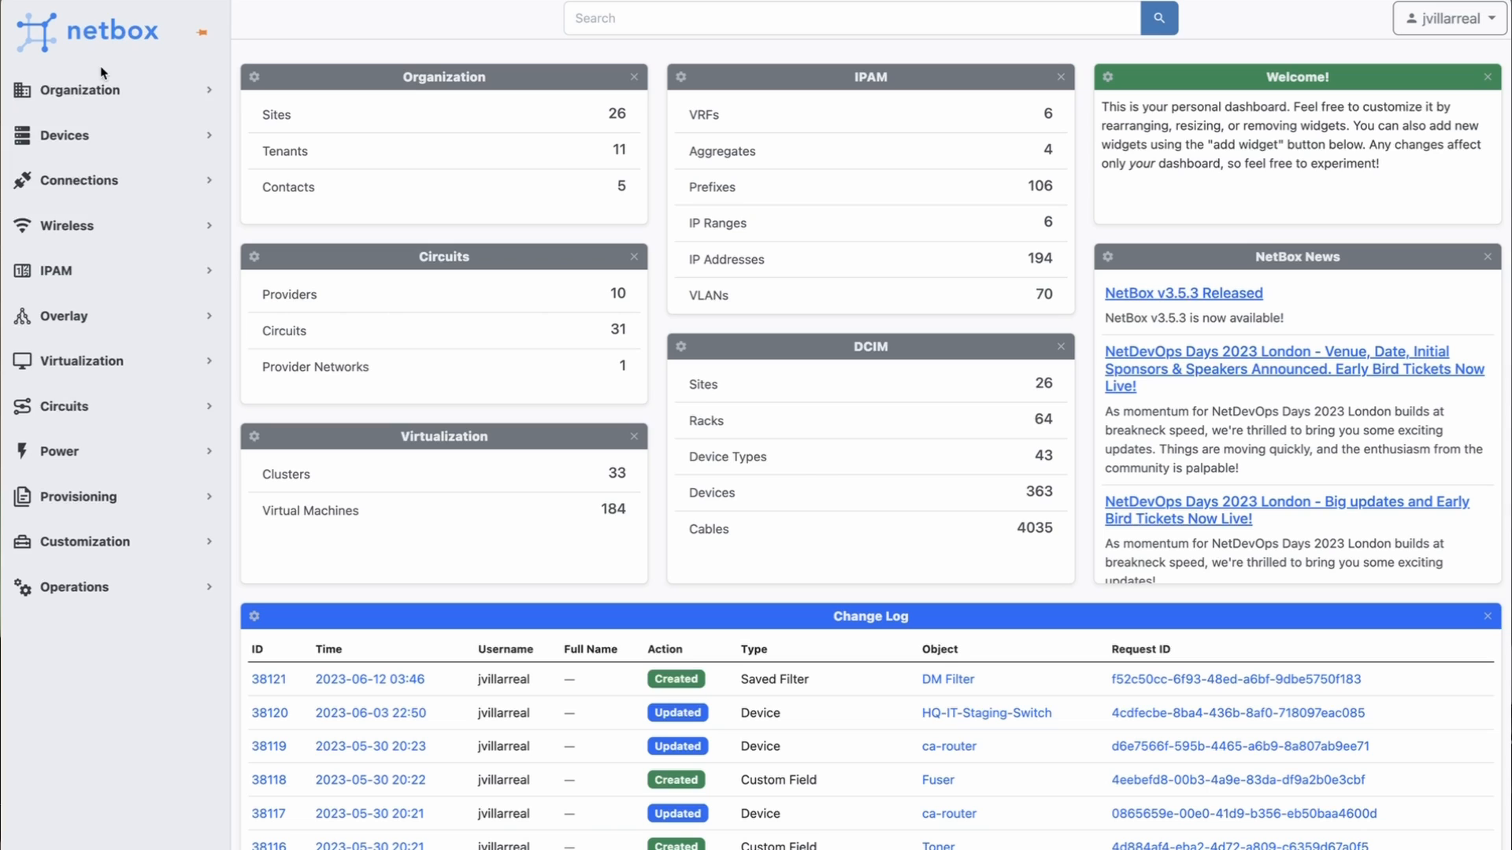
Expand the Organization menu to reveal Sites, Racks, Tenancy and Contacts
click(82, 90)
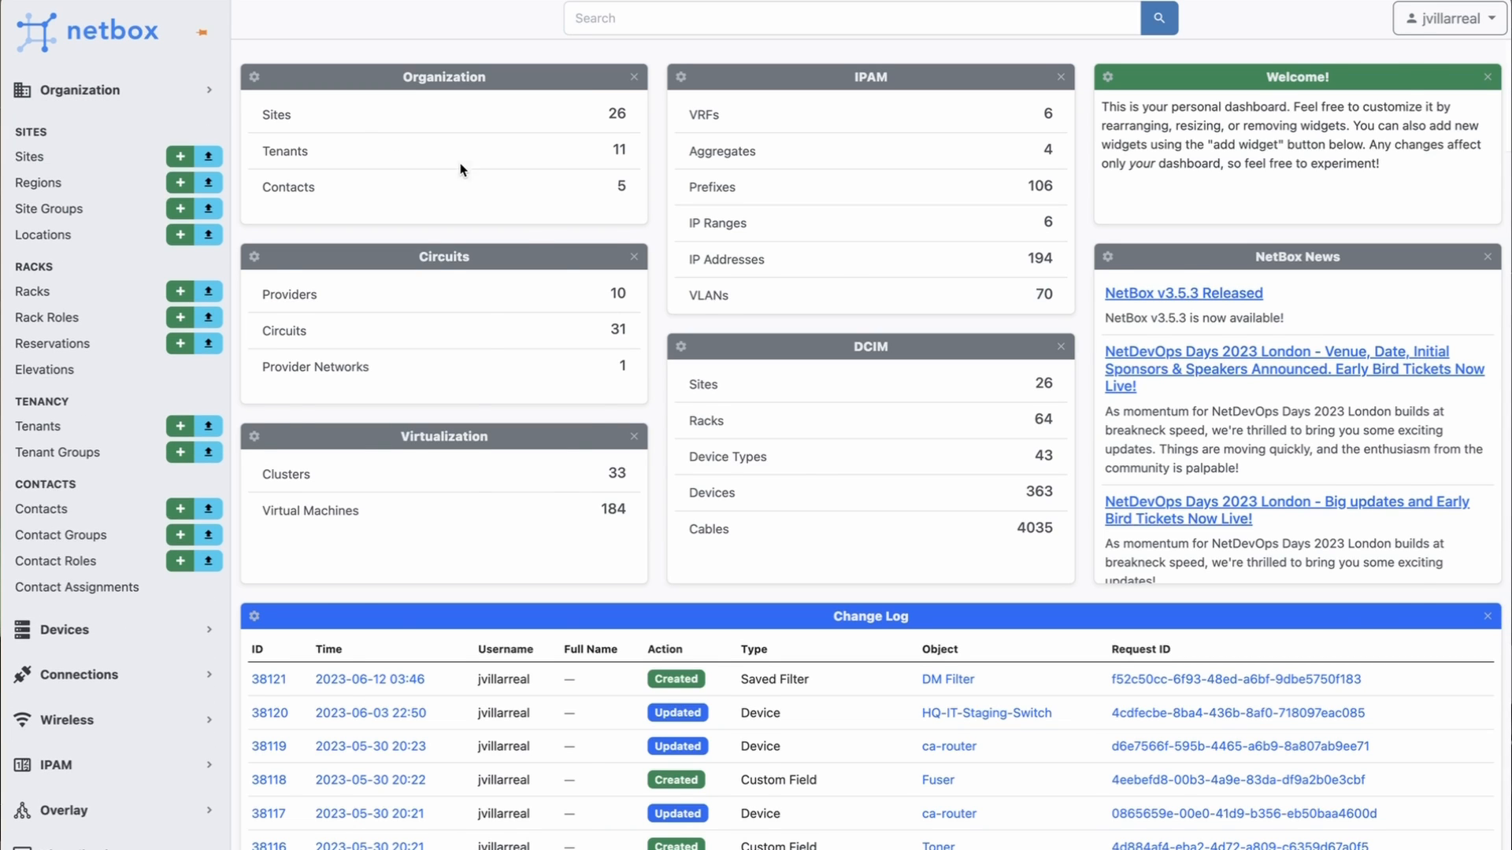
Filter the Sites list with the DM Filter saved filter, then open DM-Global-HQ
click(29, 156)
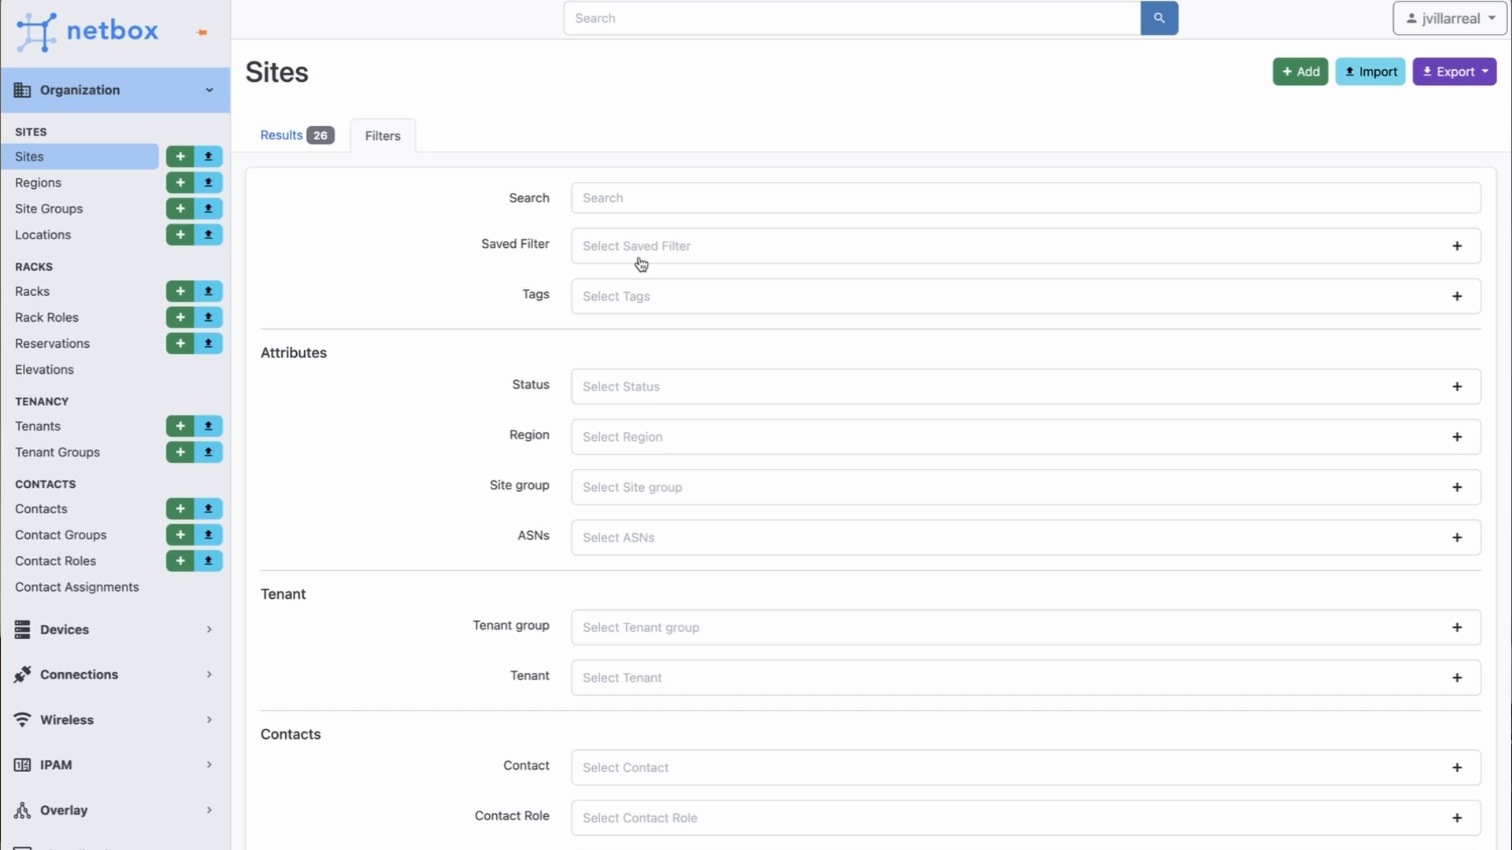
click(641, 244)
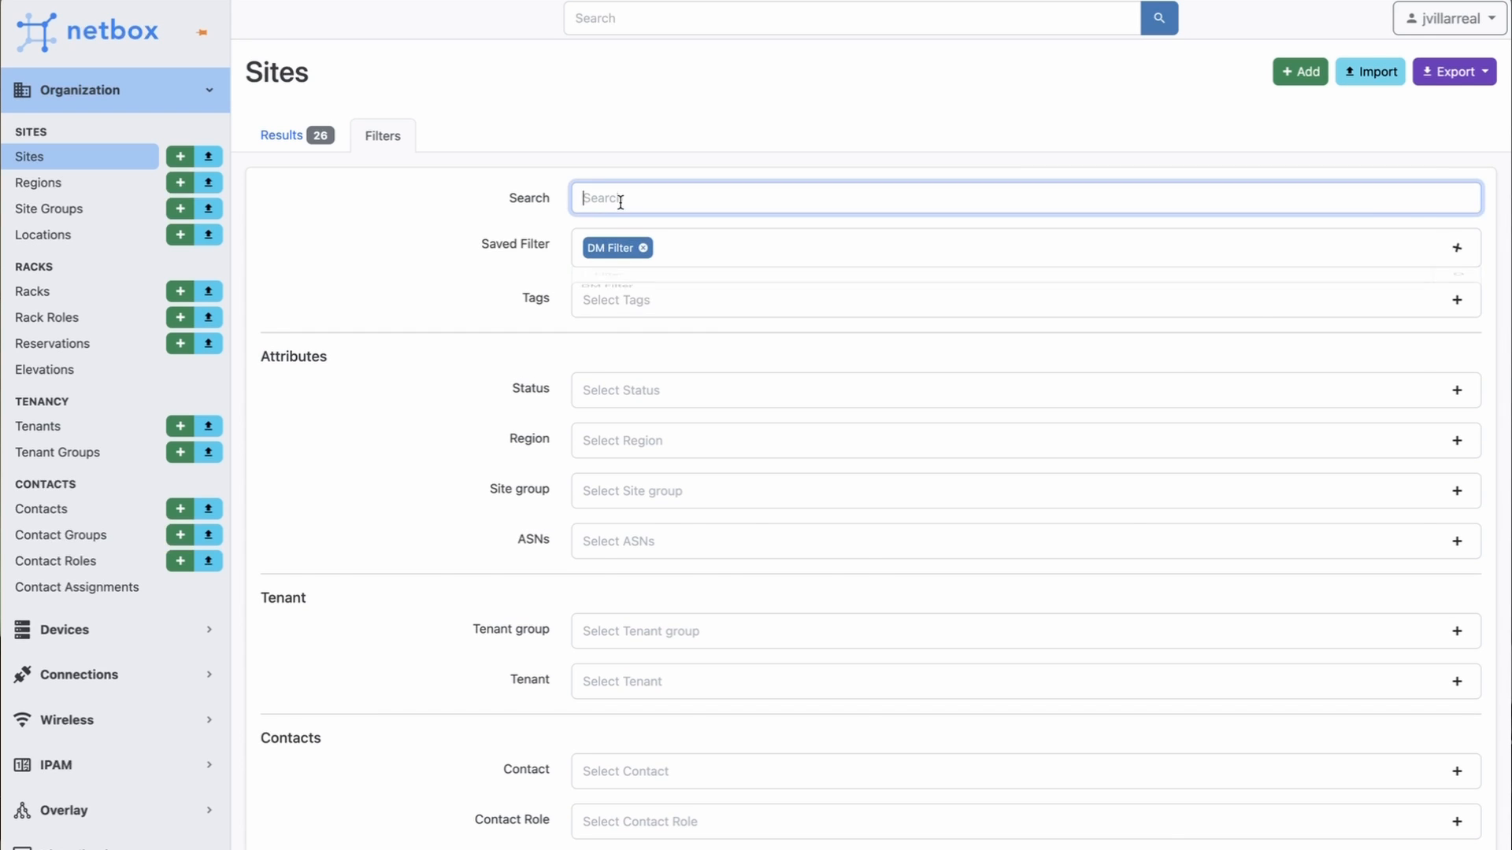
click(282, 134)
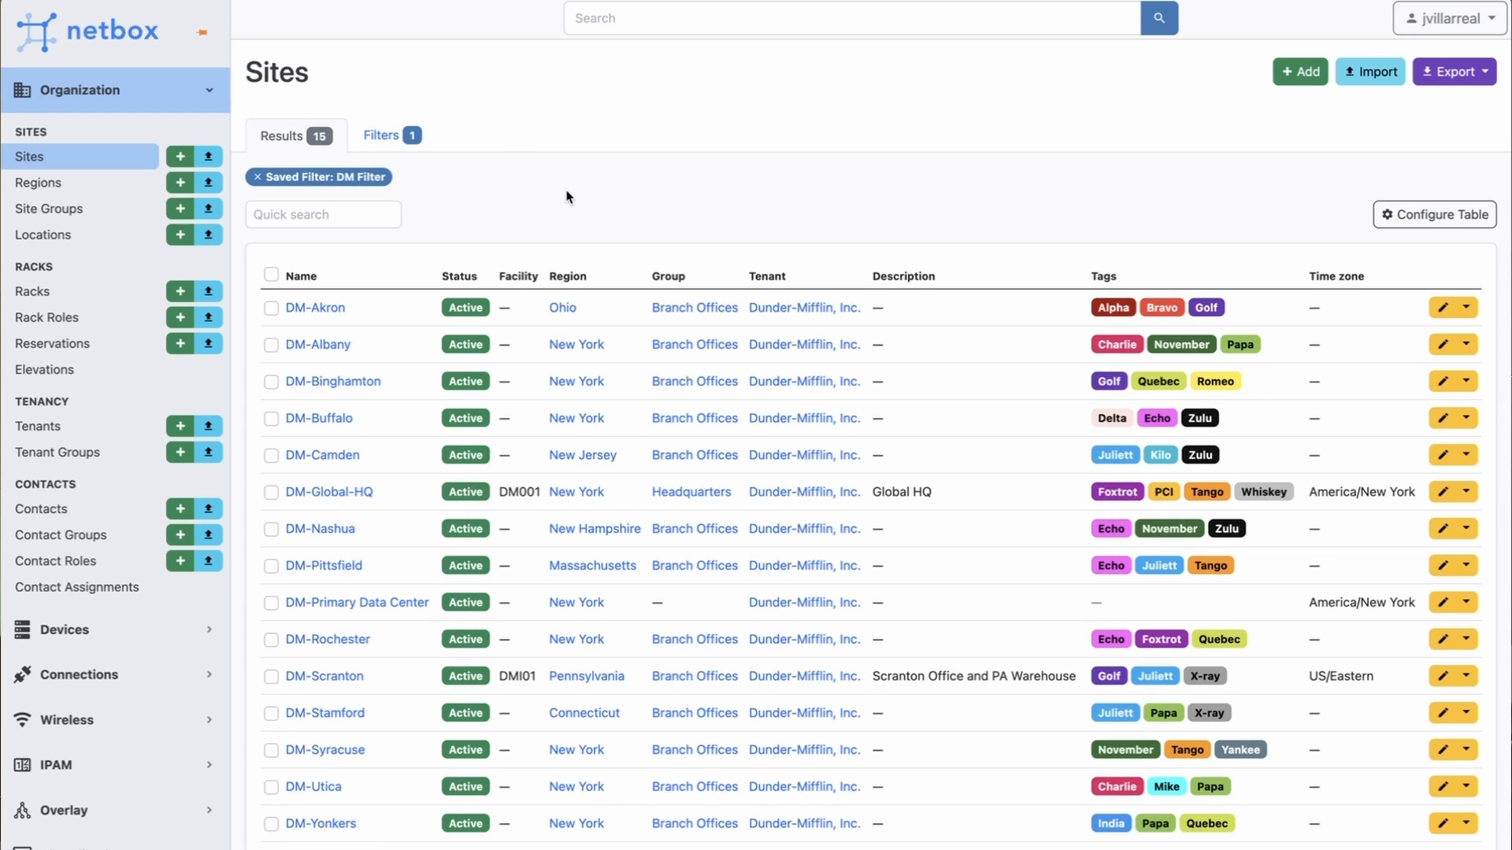
scroll(down, 3)
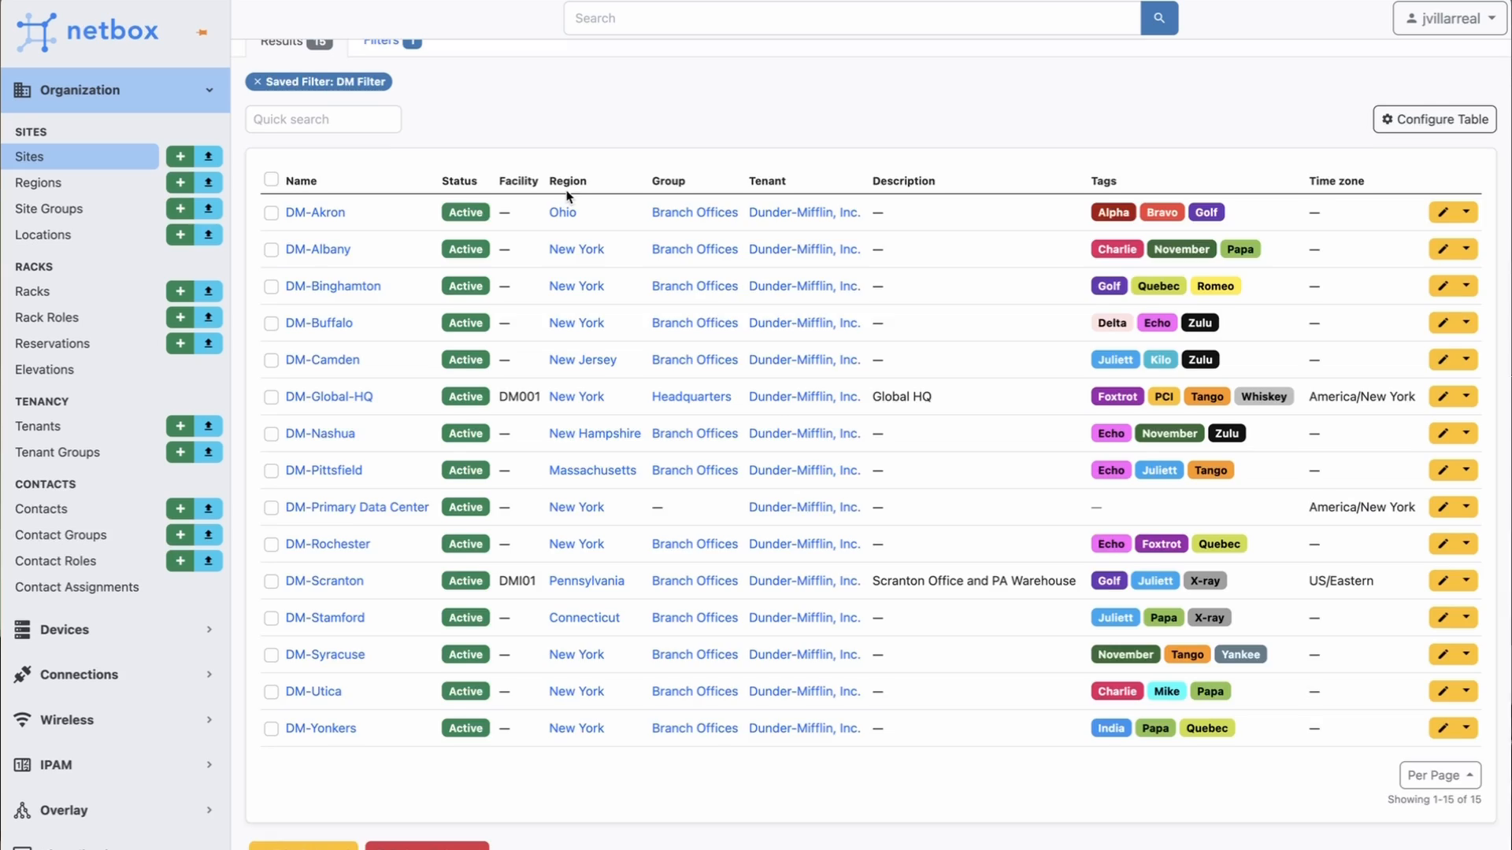
scroll(up, 3)
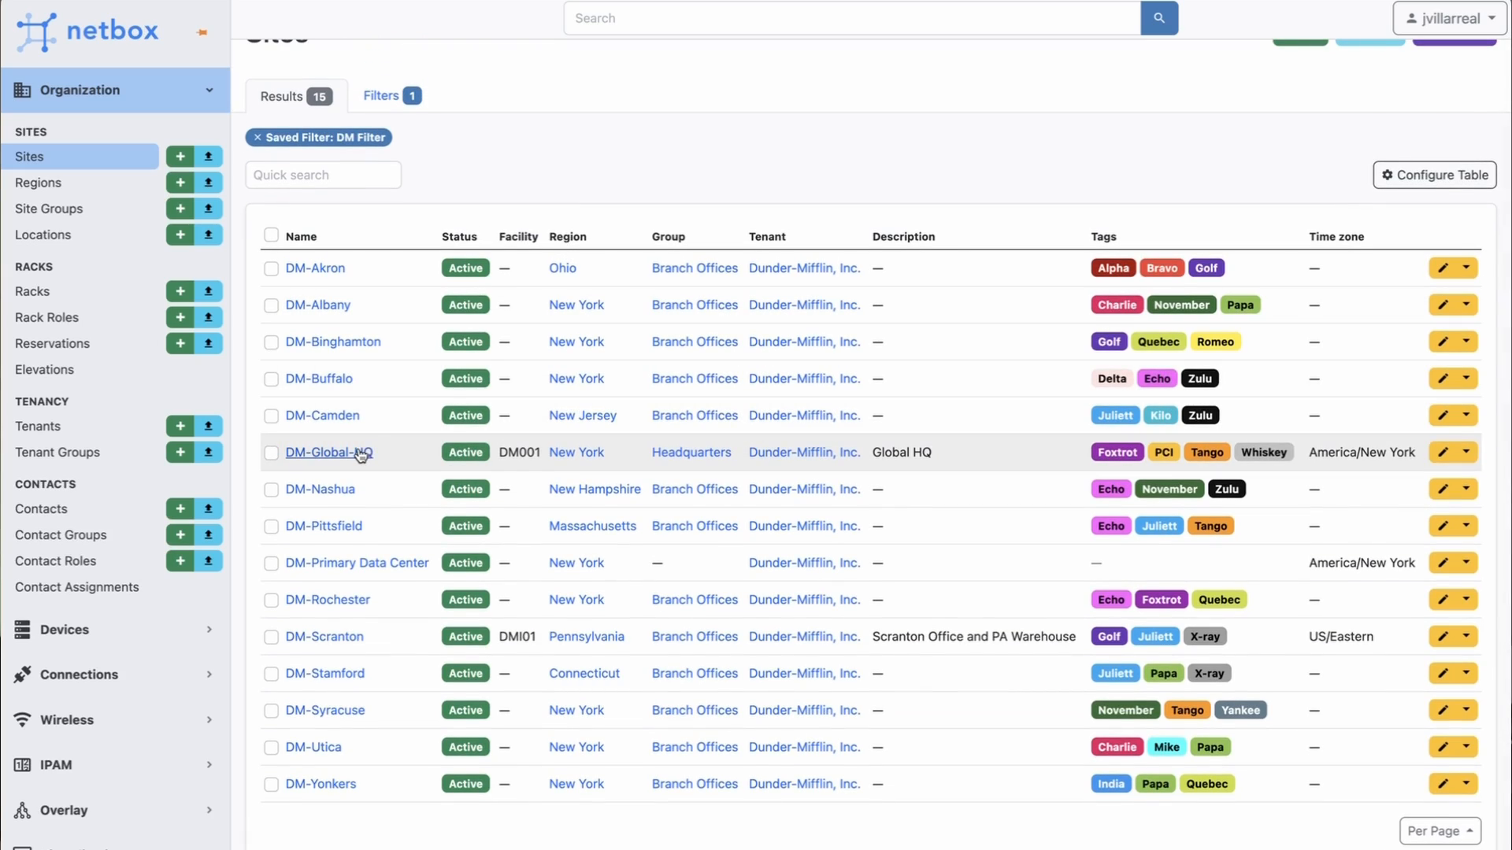
click(321, 452)
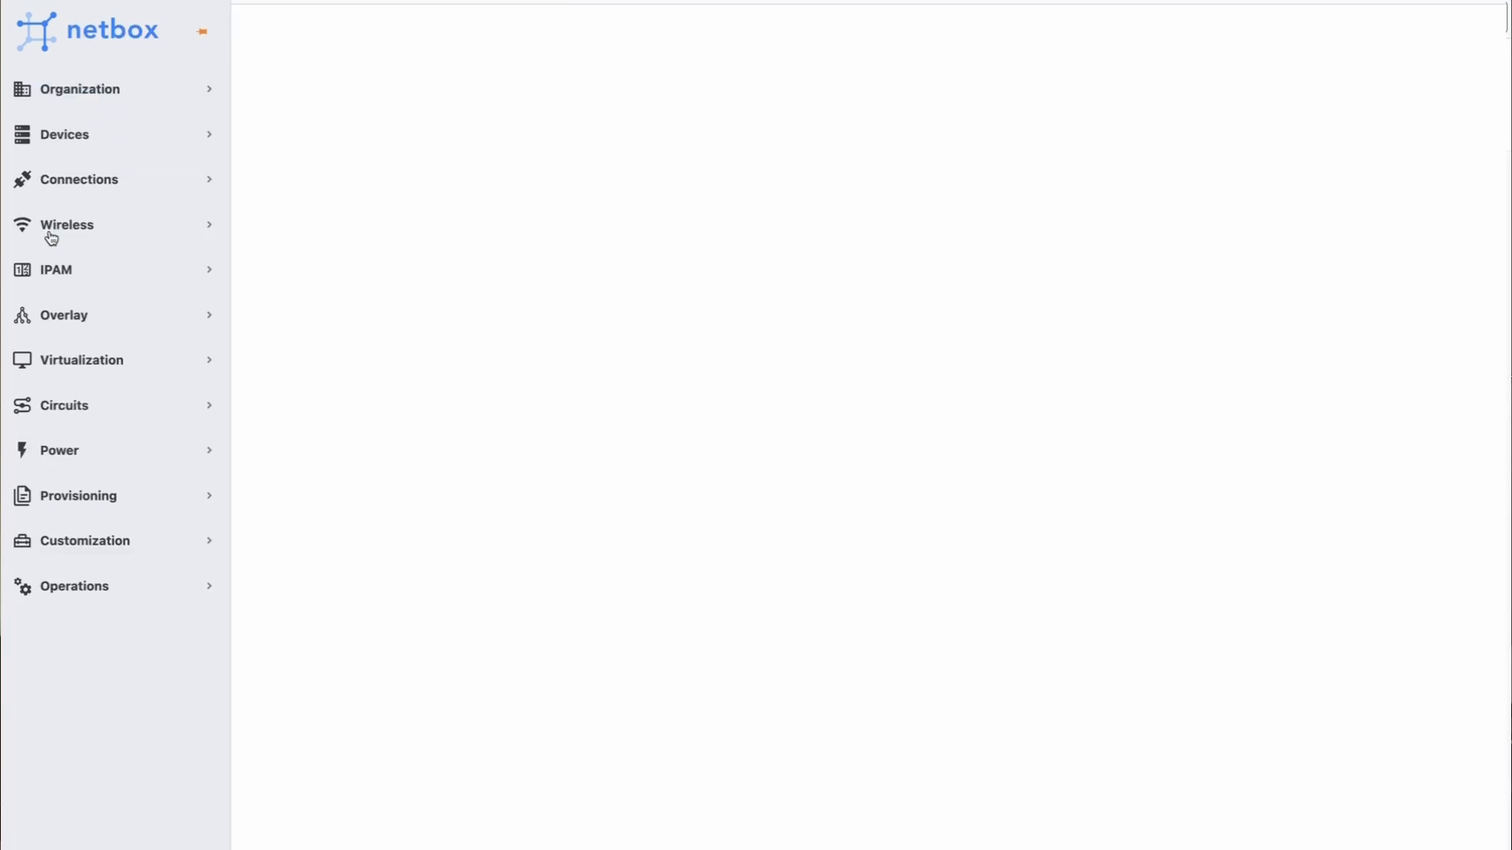
Browse from 0126 - Basement MDF to 1015 - 1st Floor IDF A and list its devices
click(80, 89)
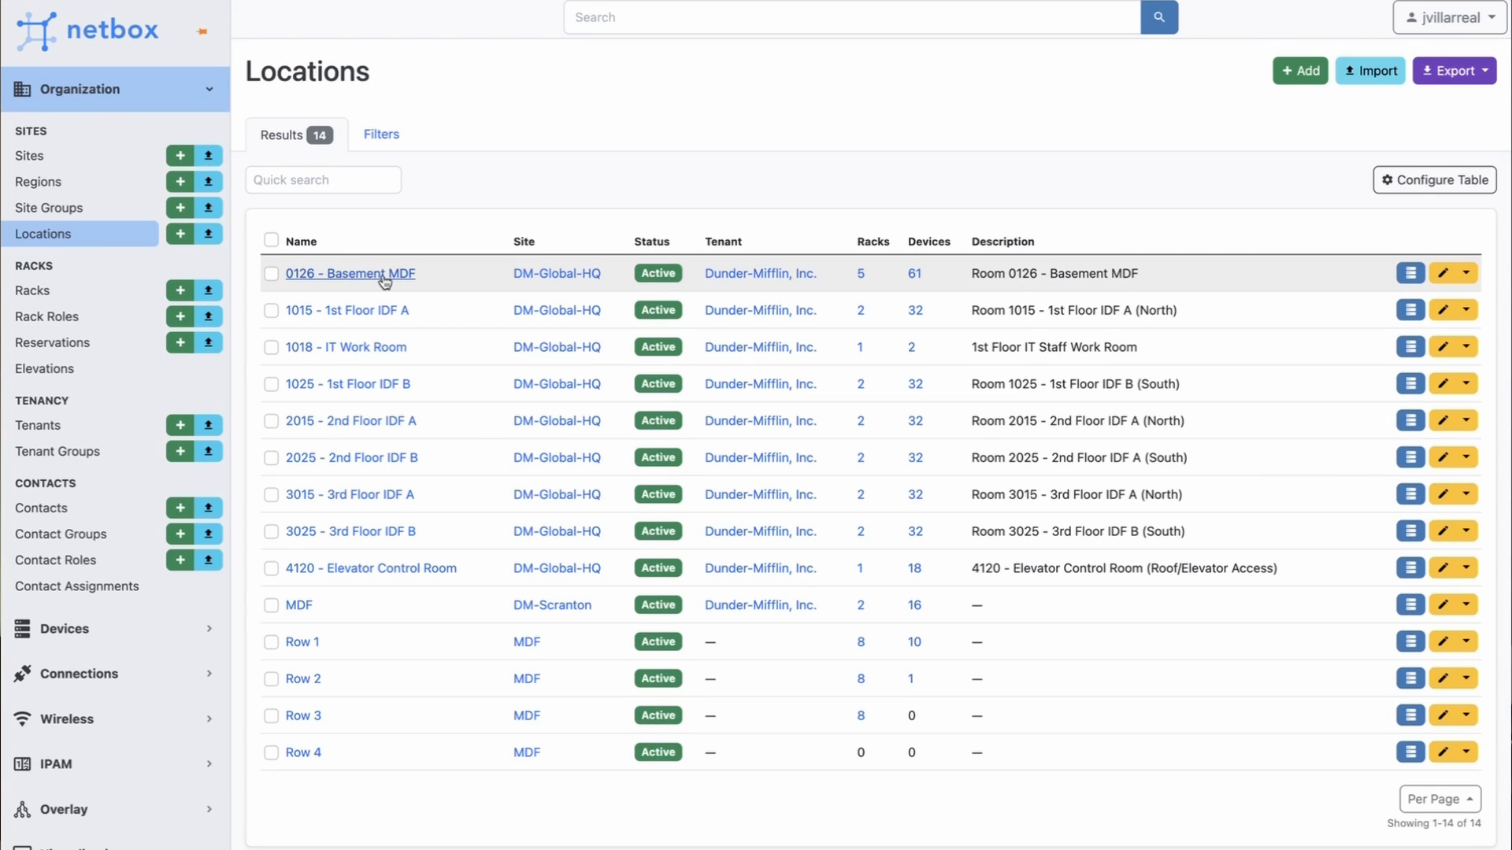
click(349, 273)
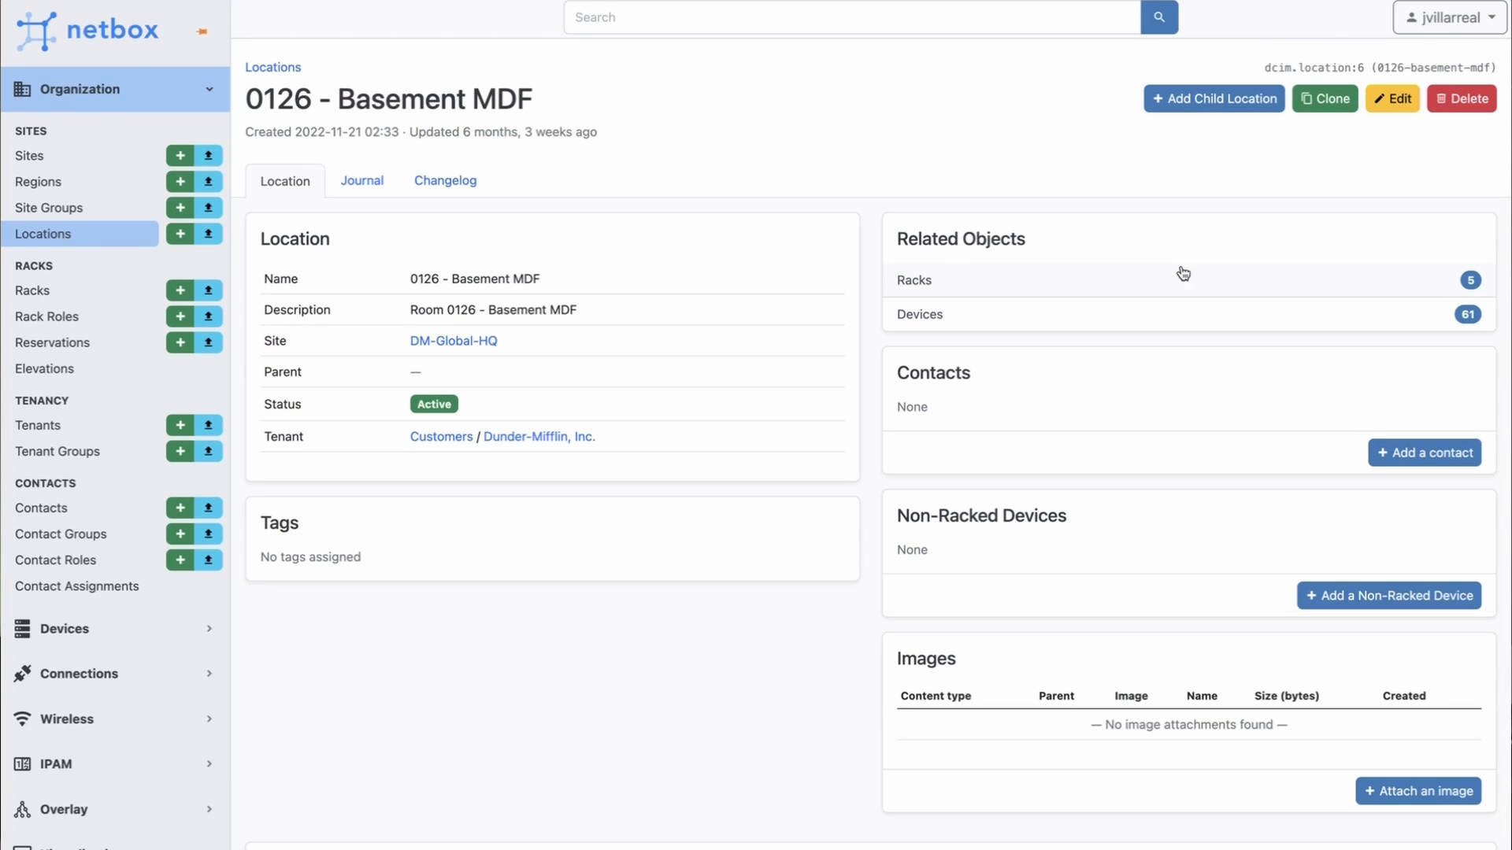
click(1468, 279)
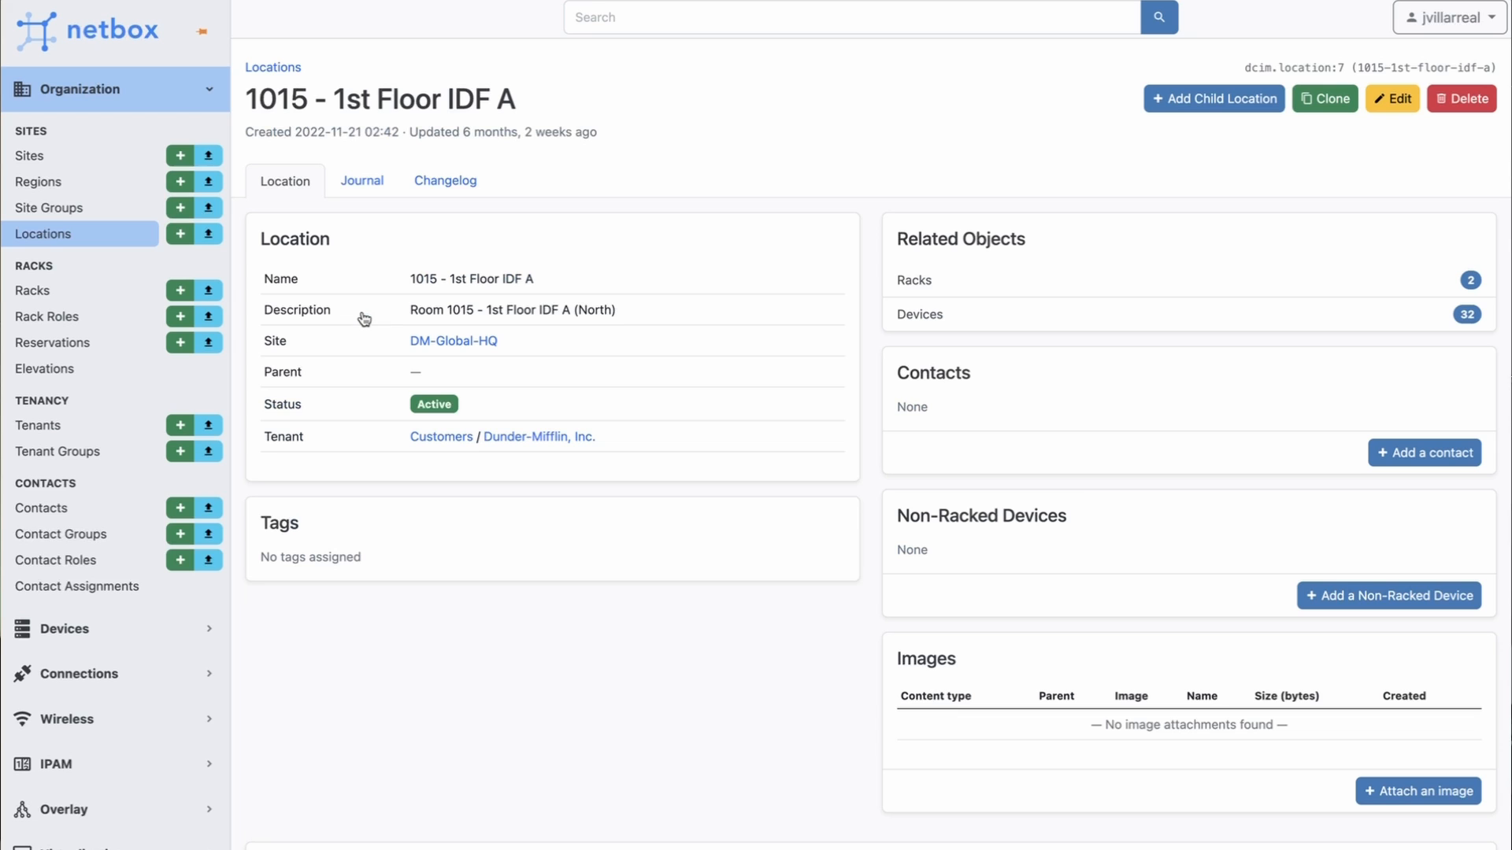
click(1465, 314)
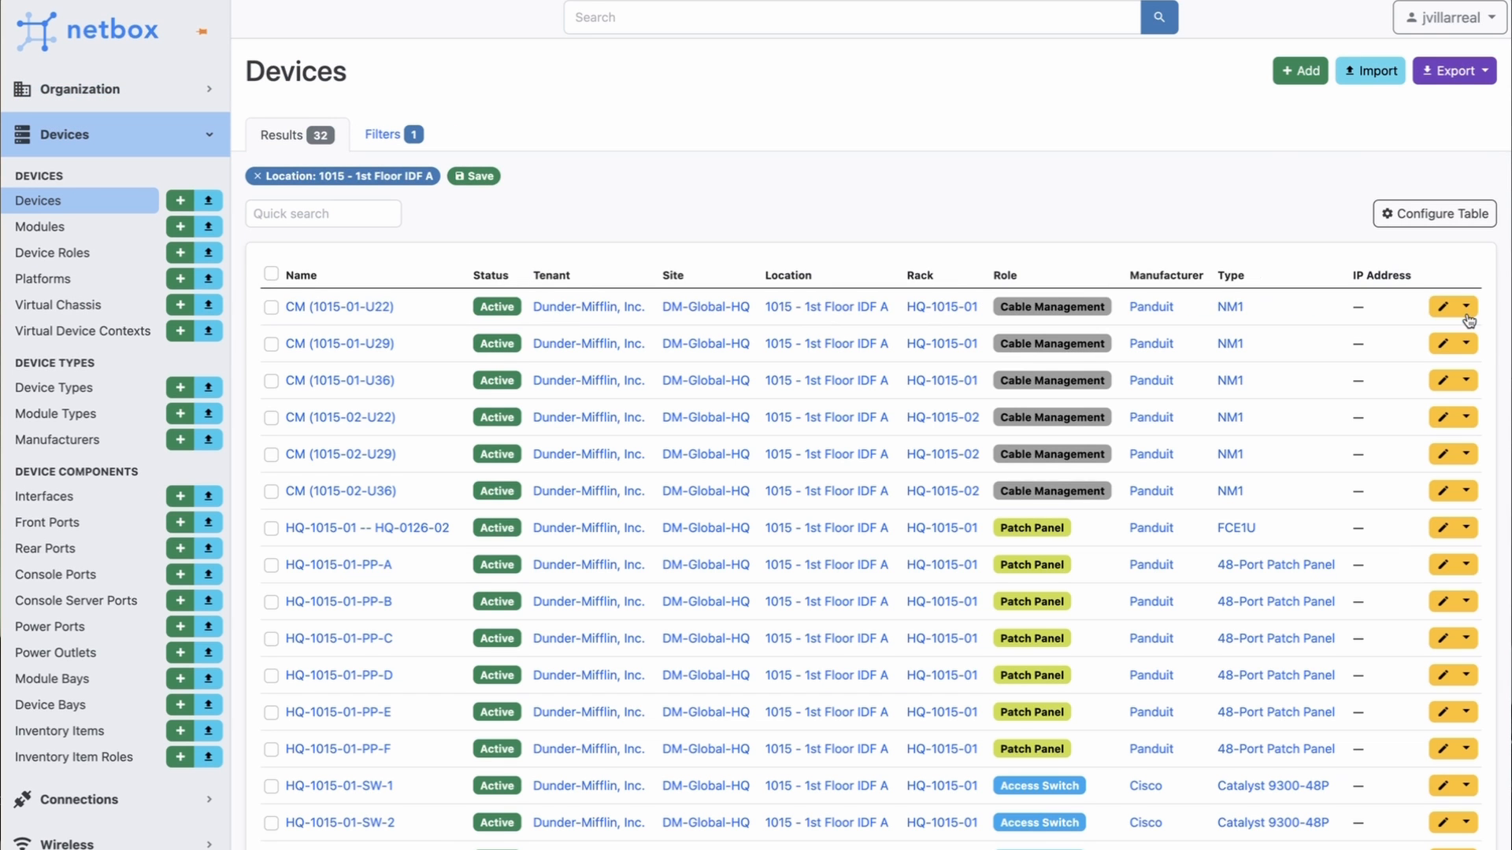
Scroll through the 32 devices of 1015, then go back to the Locations list
scroll(down, 3)
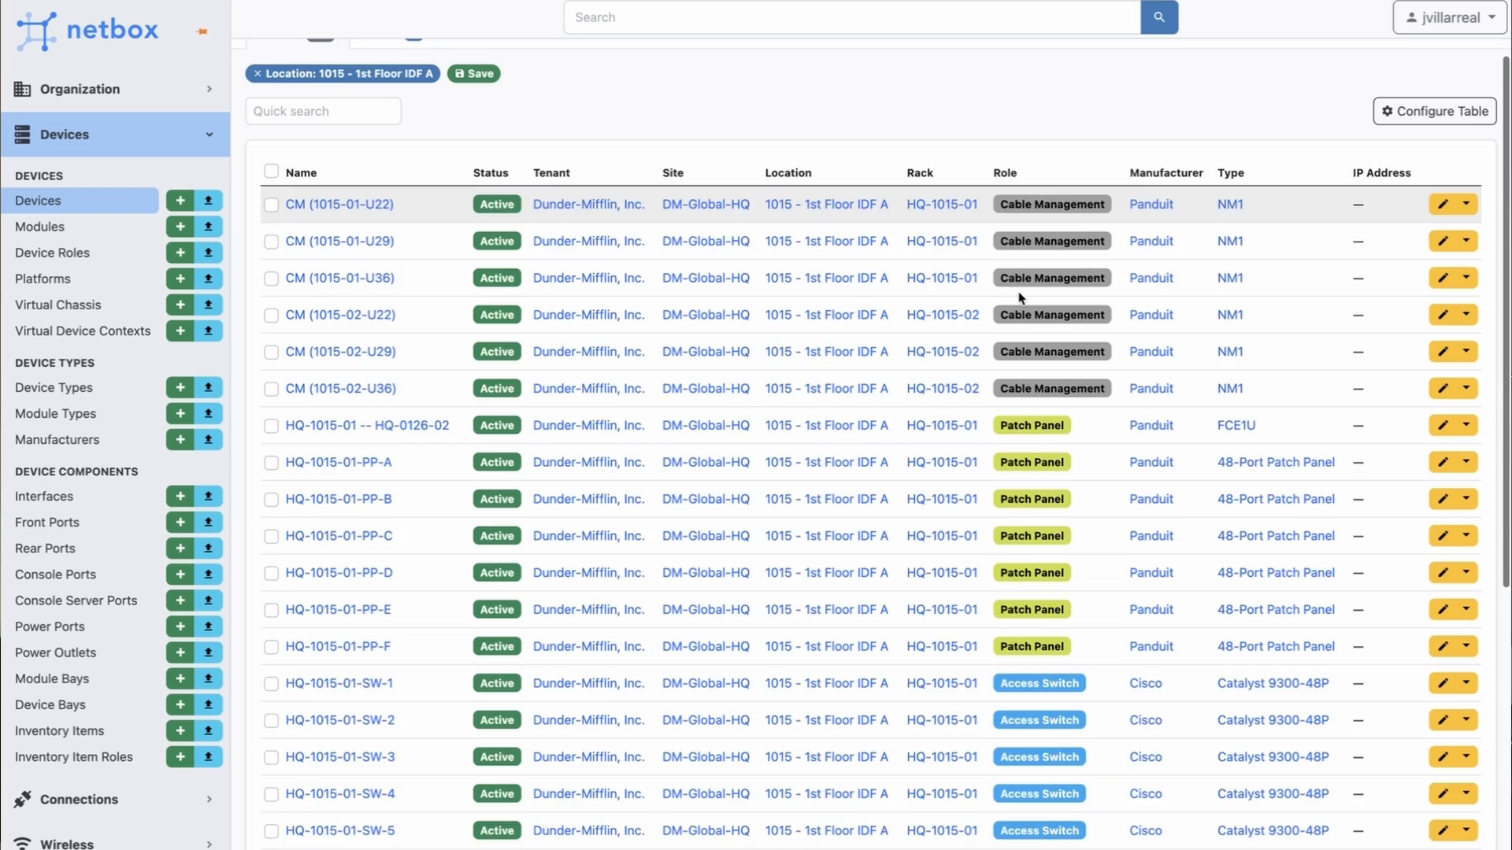
click(348, 73)
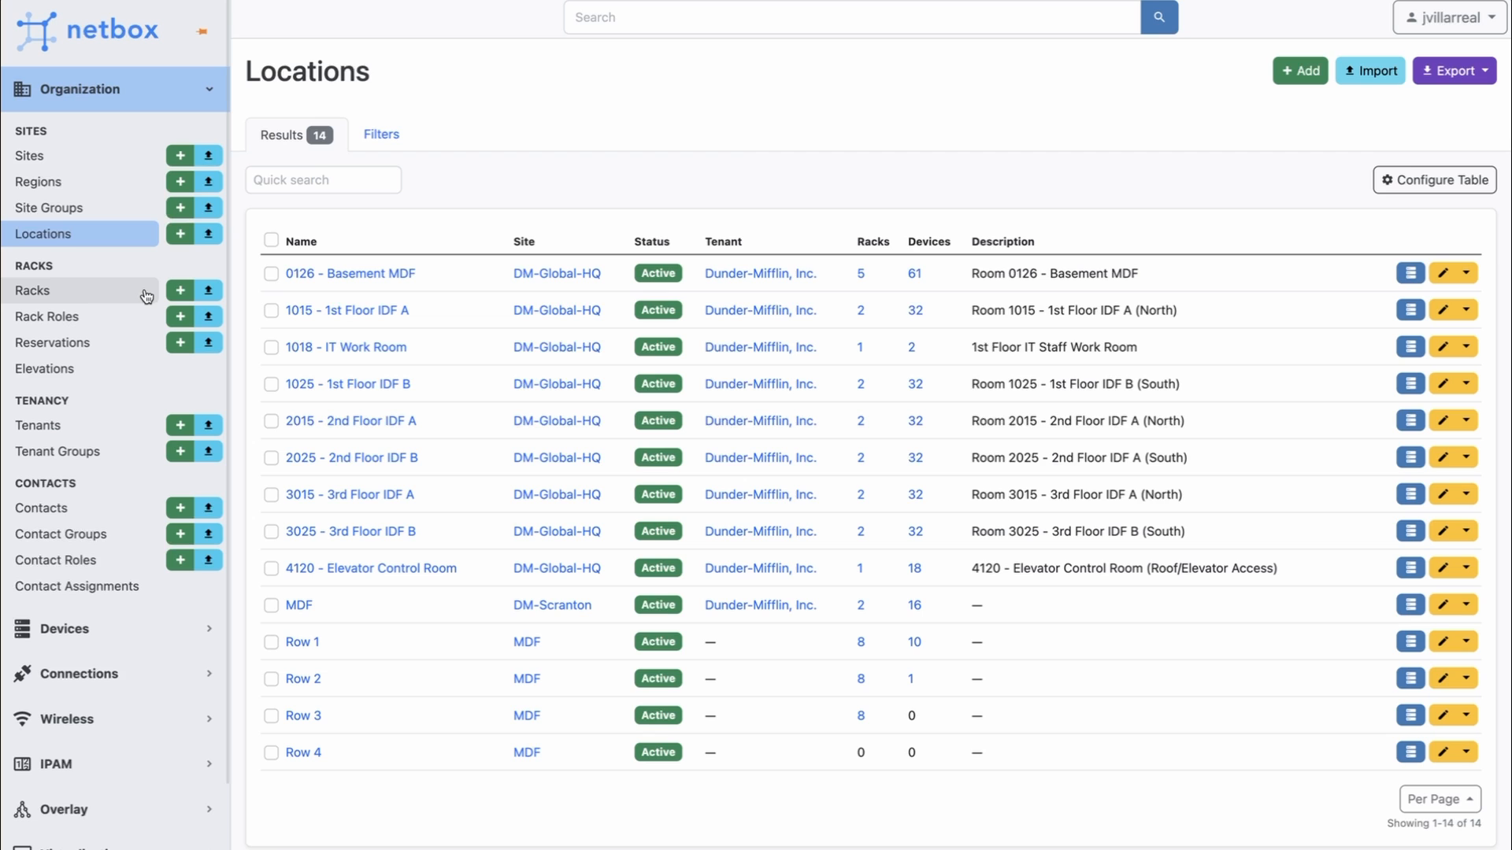
View racks HQ-0126-01 and HQ-0126-02, then open location 0126 - Basement MDF
click(32, 290)
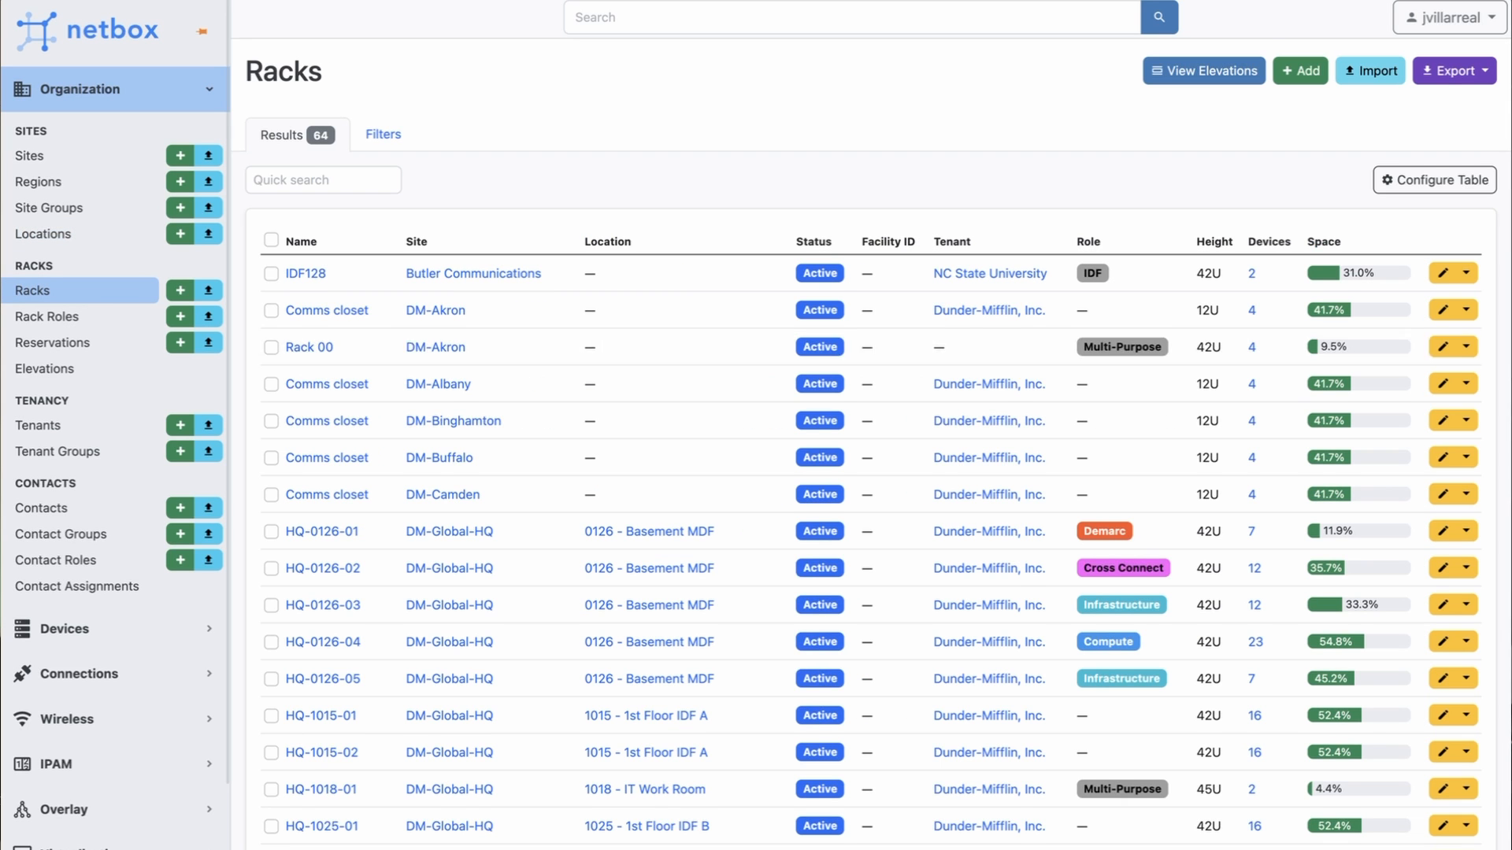
scroll(down, 3)
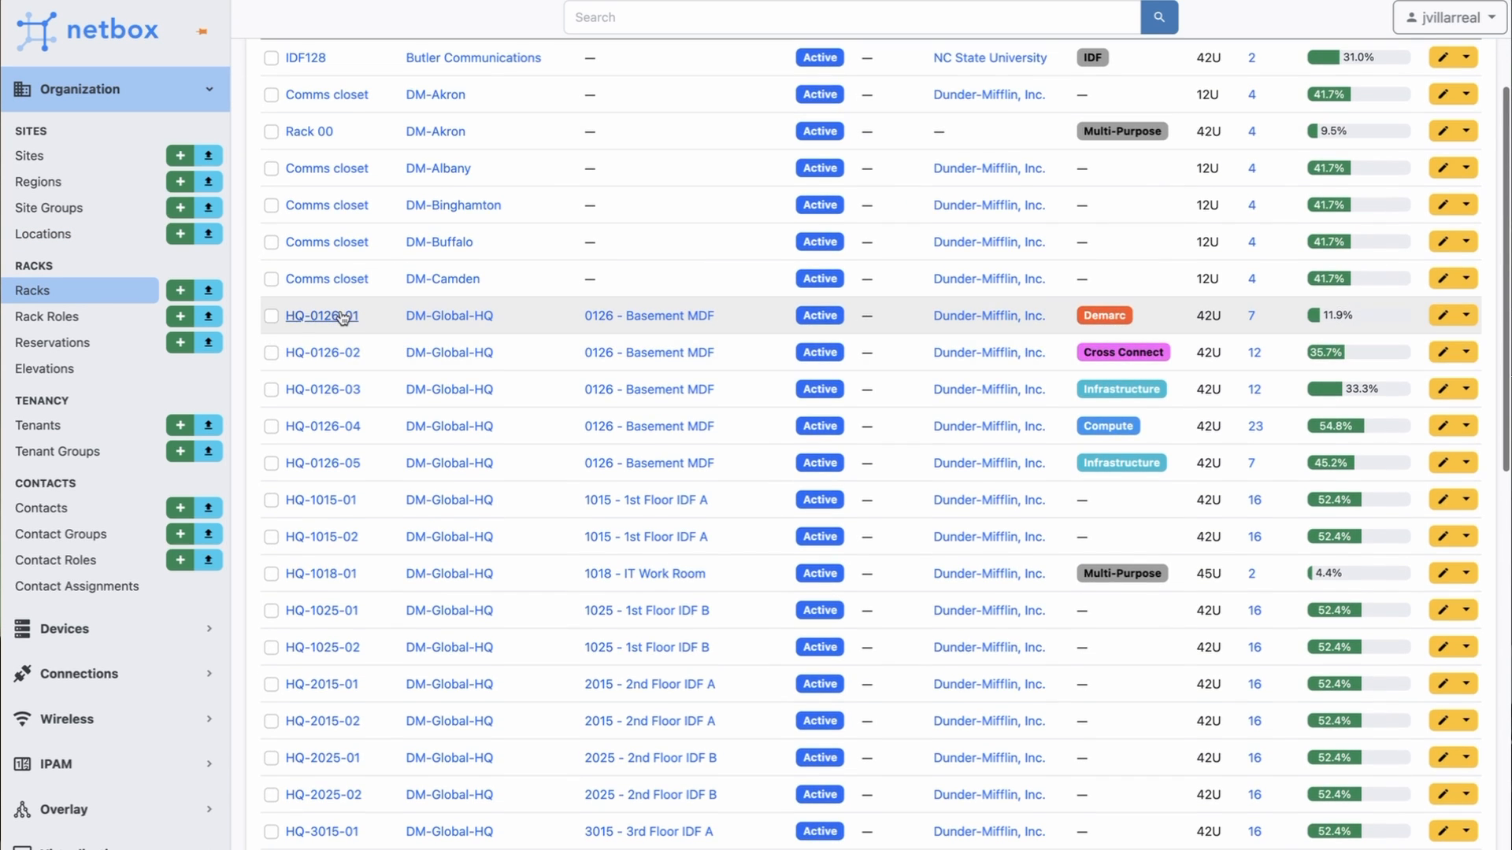
click(319, 315)
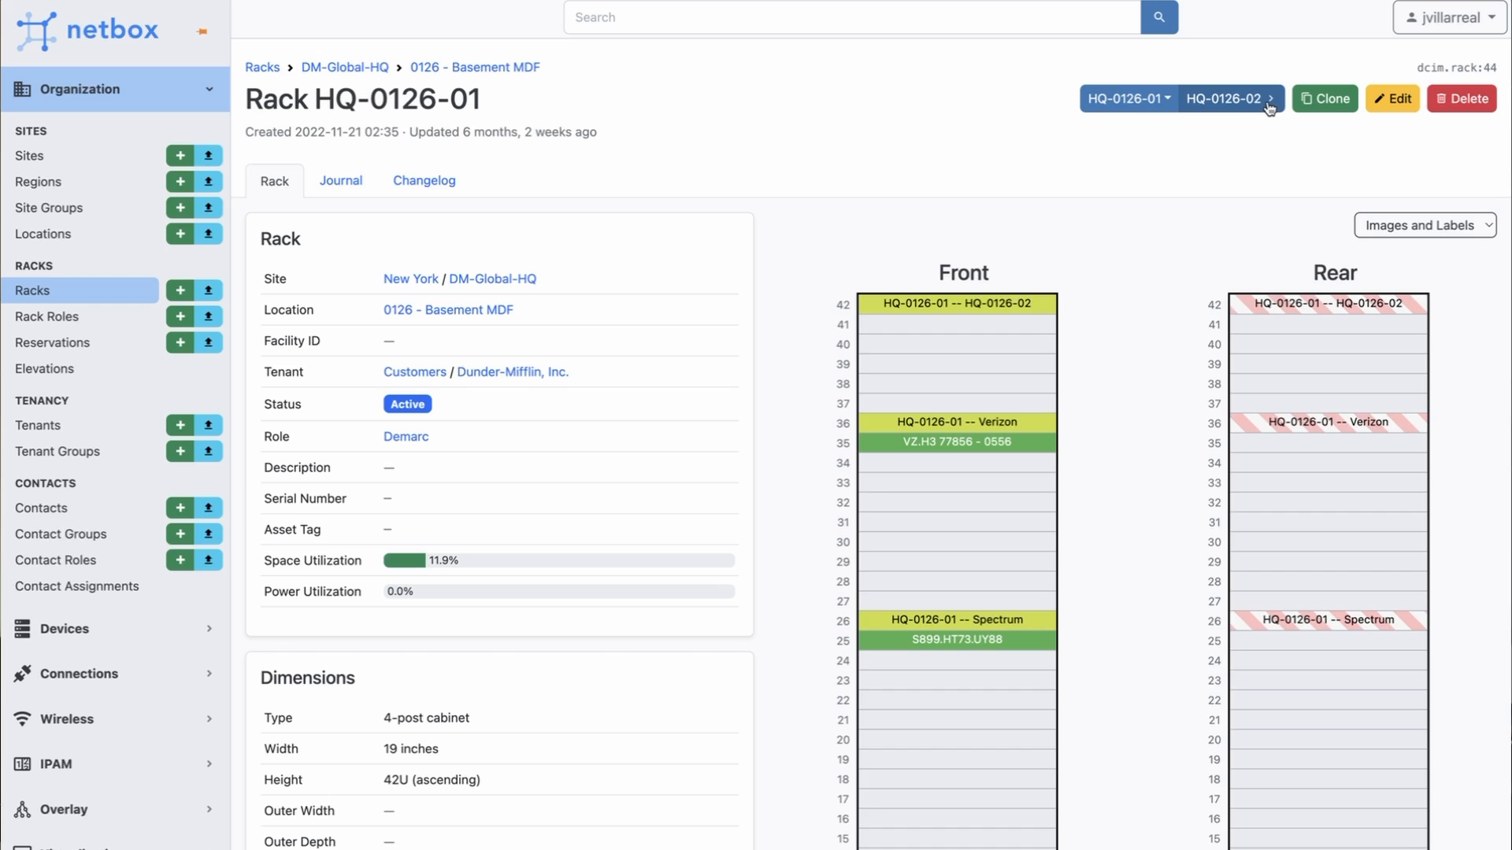
click(1272, 99)
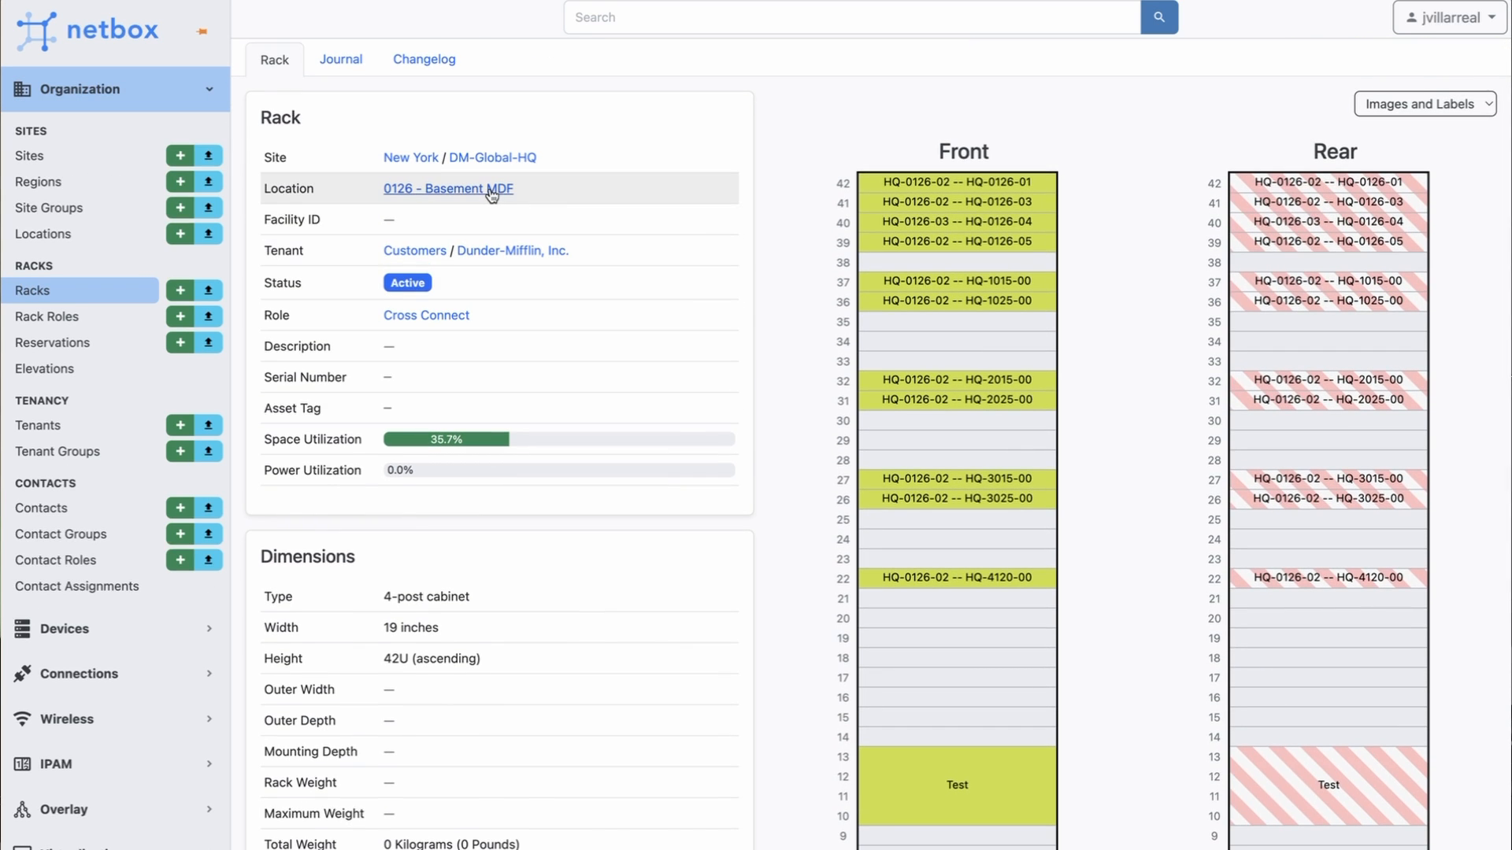
click(447, 189)
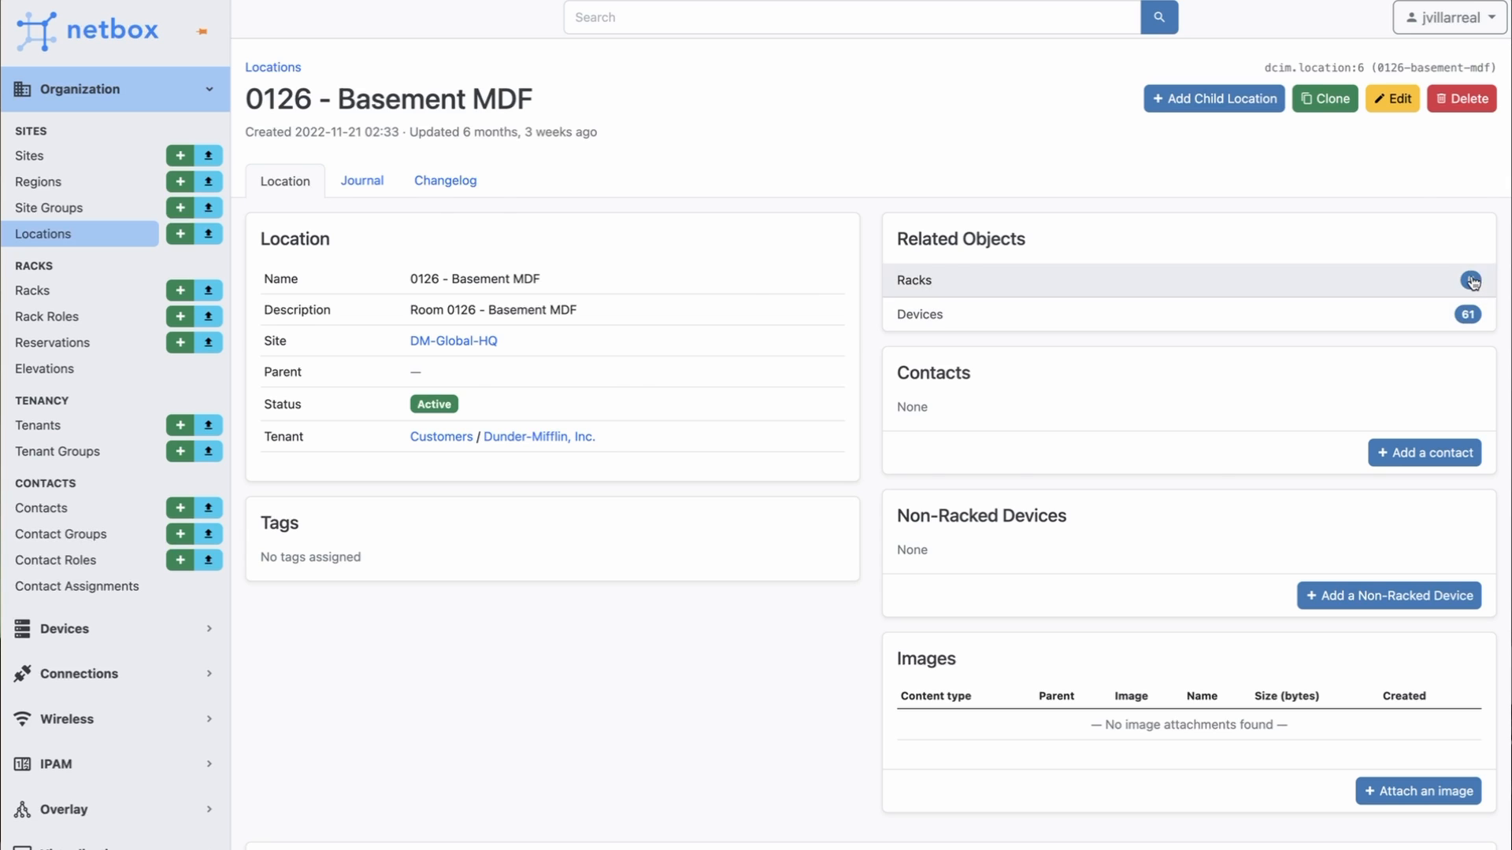
List the five Basement MDF racks, view their elevations, then open the Devices list
click(1472, 280)
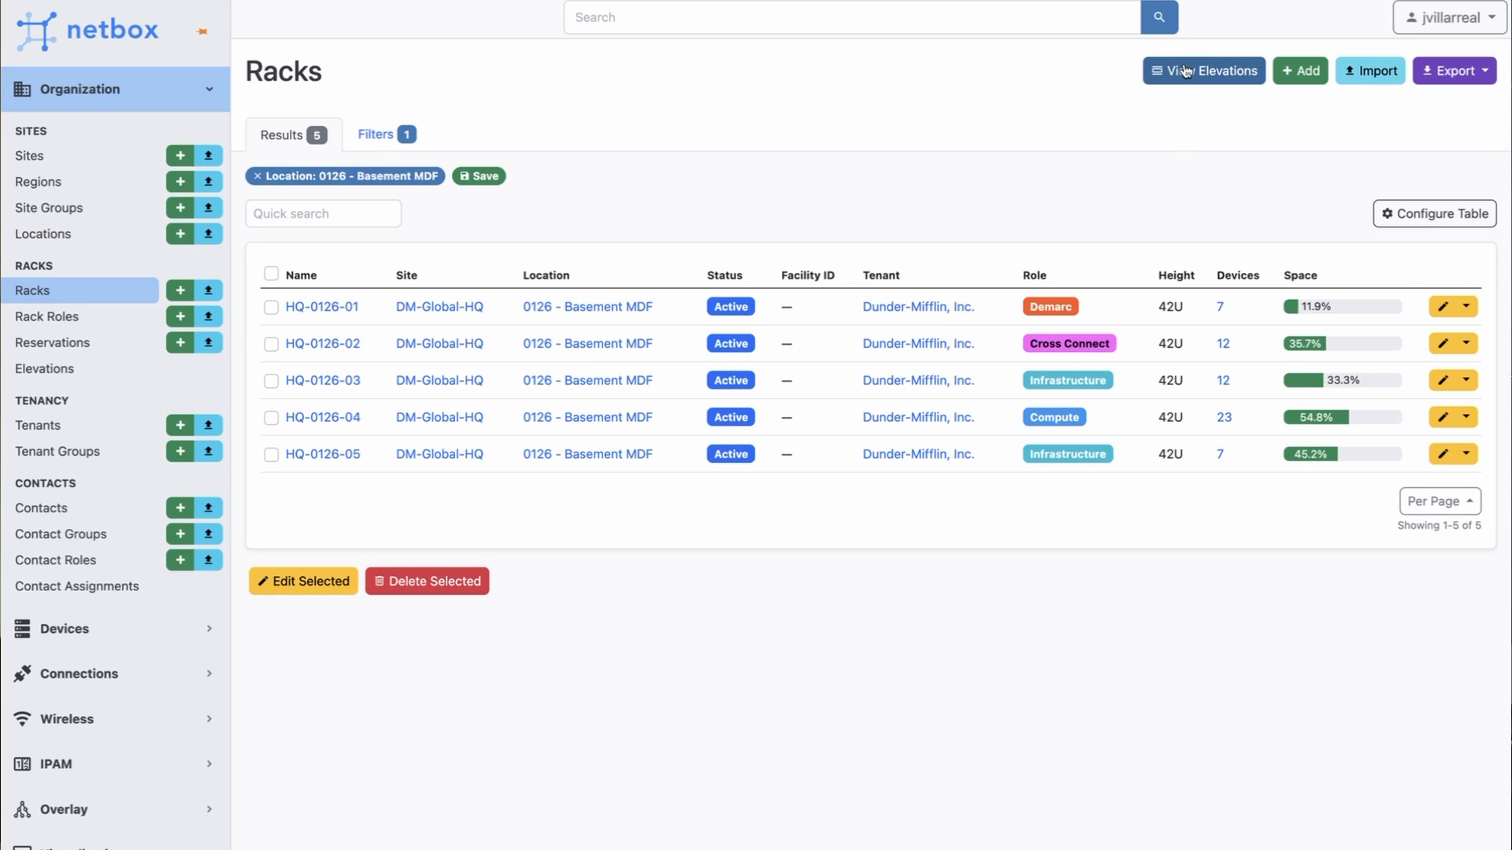
click(1203, 70)
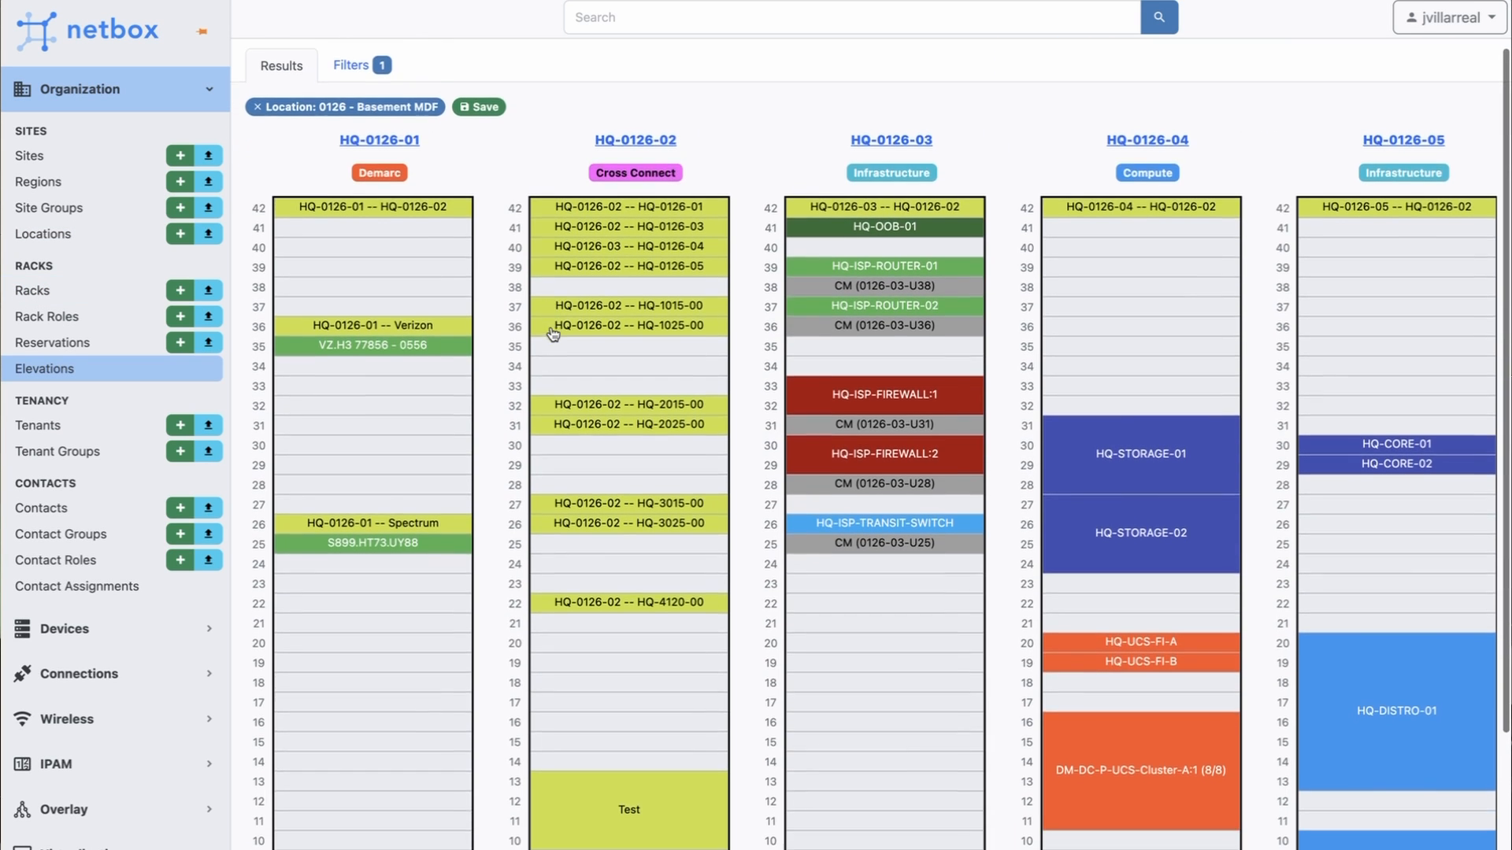
scroll(down, 3)
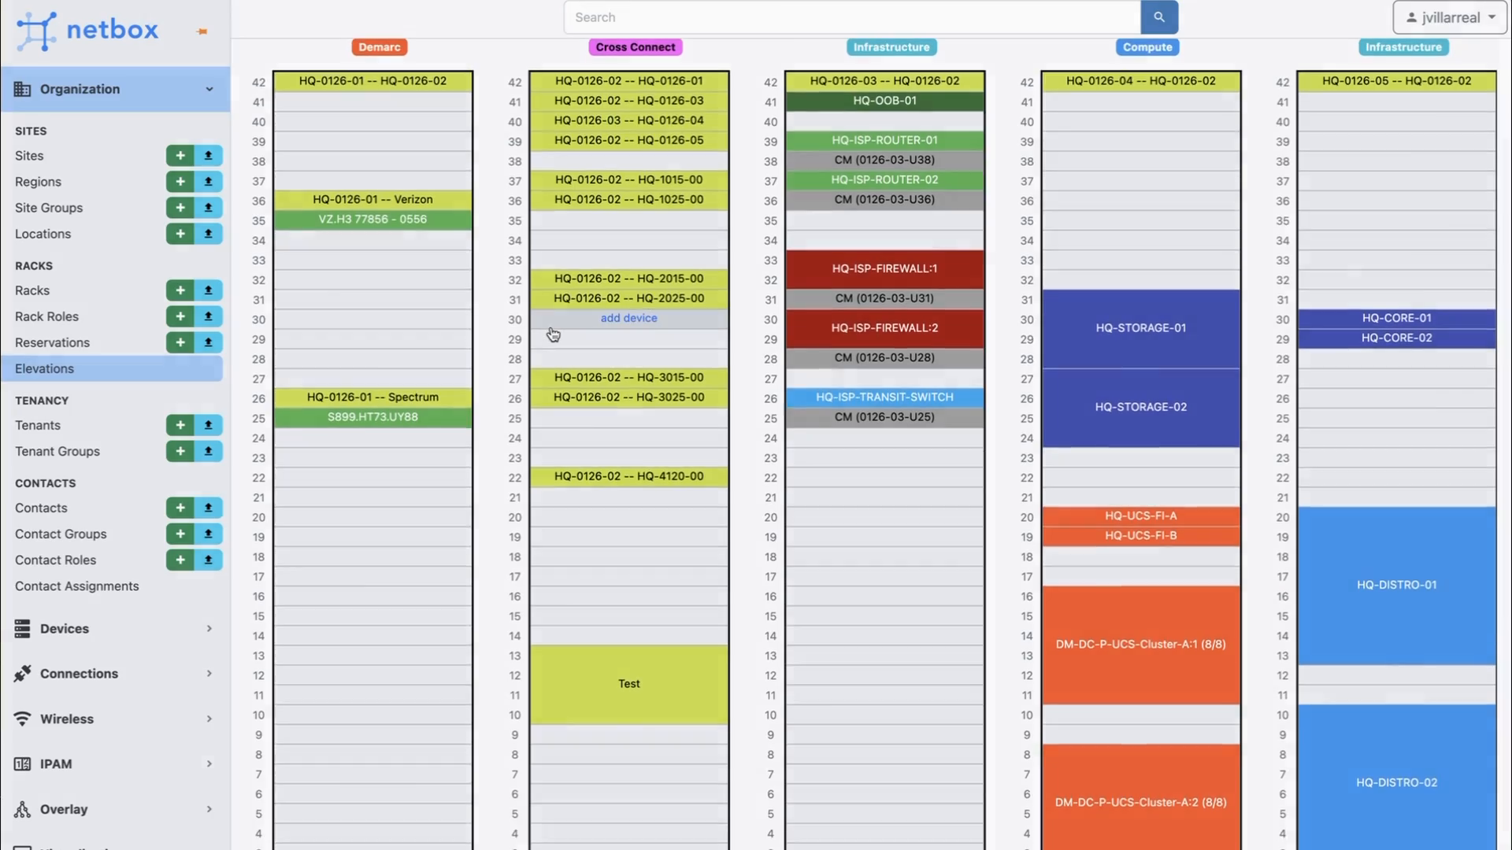
click(64, 628)
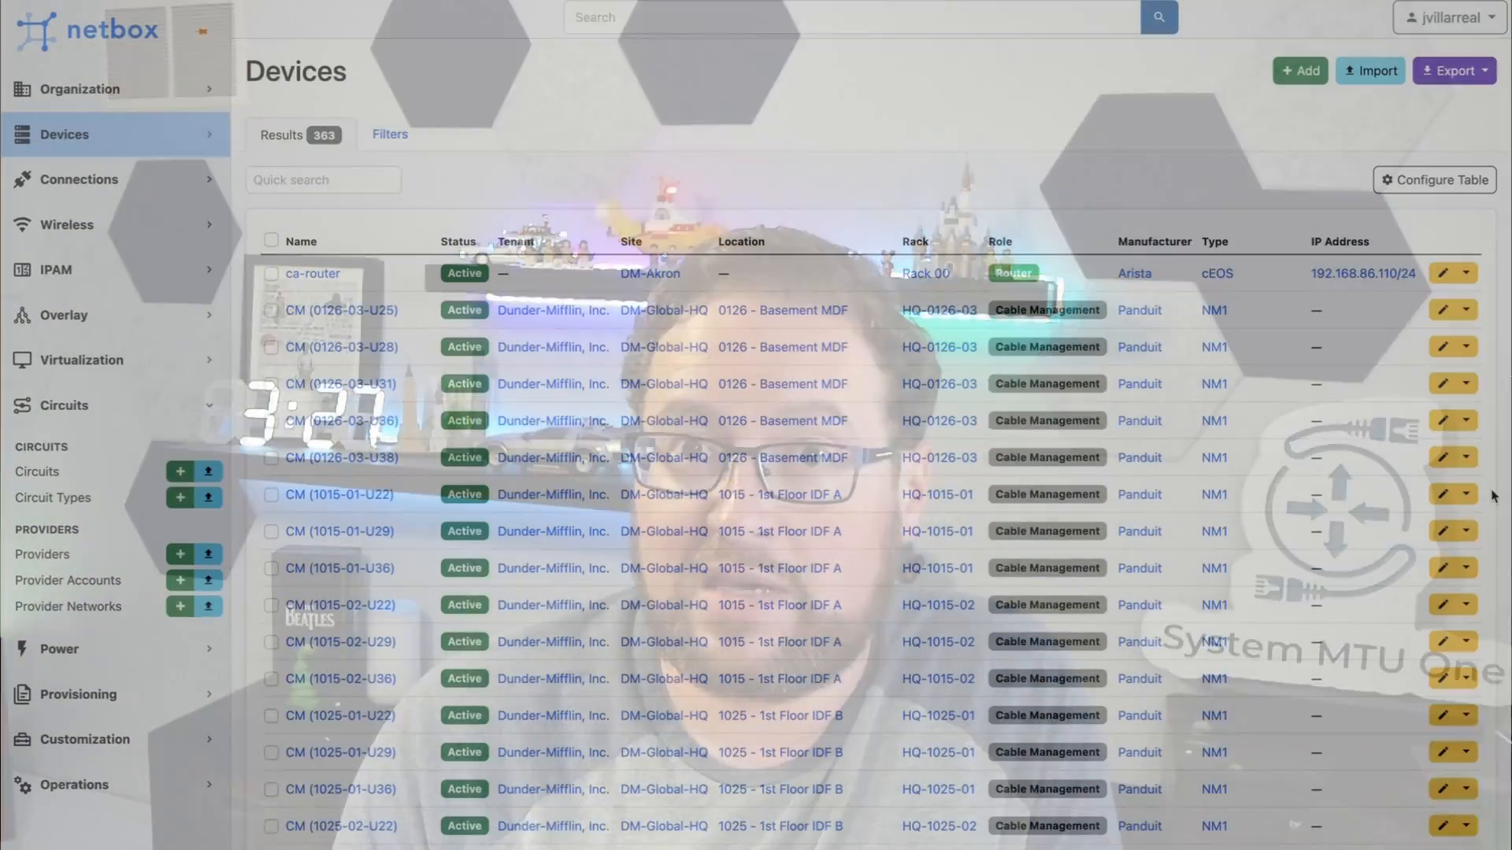
Open the Prefixes list, then the Virtual Machines list with 184 results
click(38, 270)
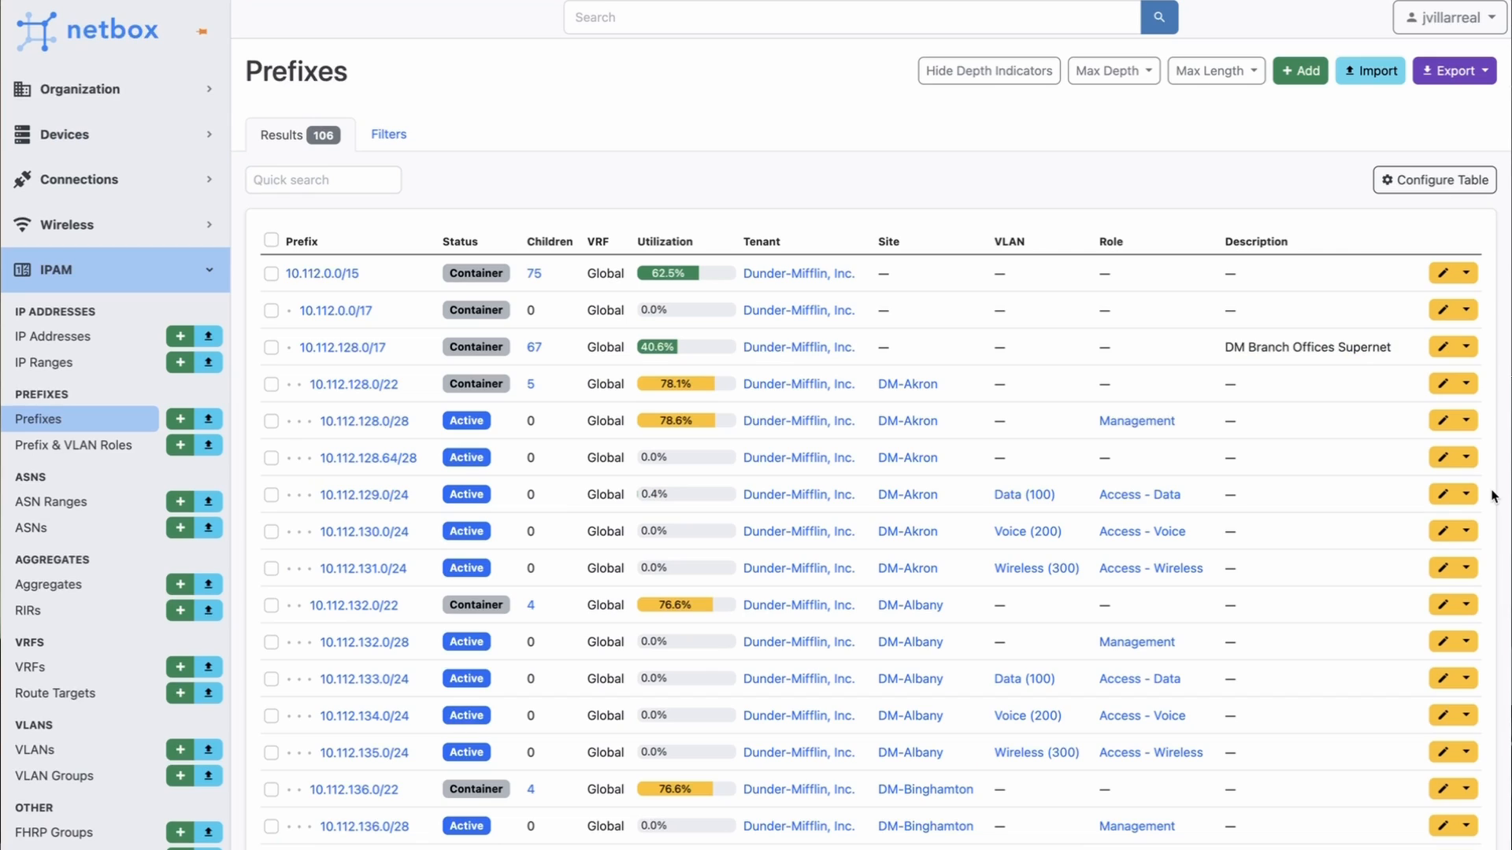
click(82, 360)
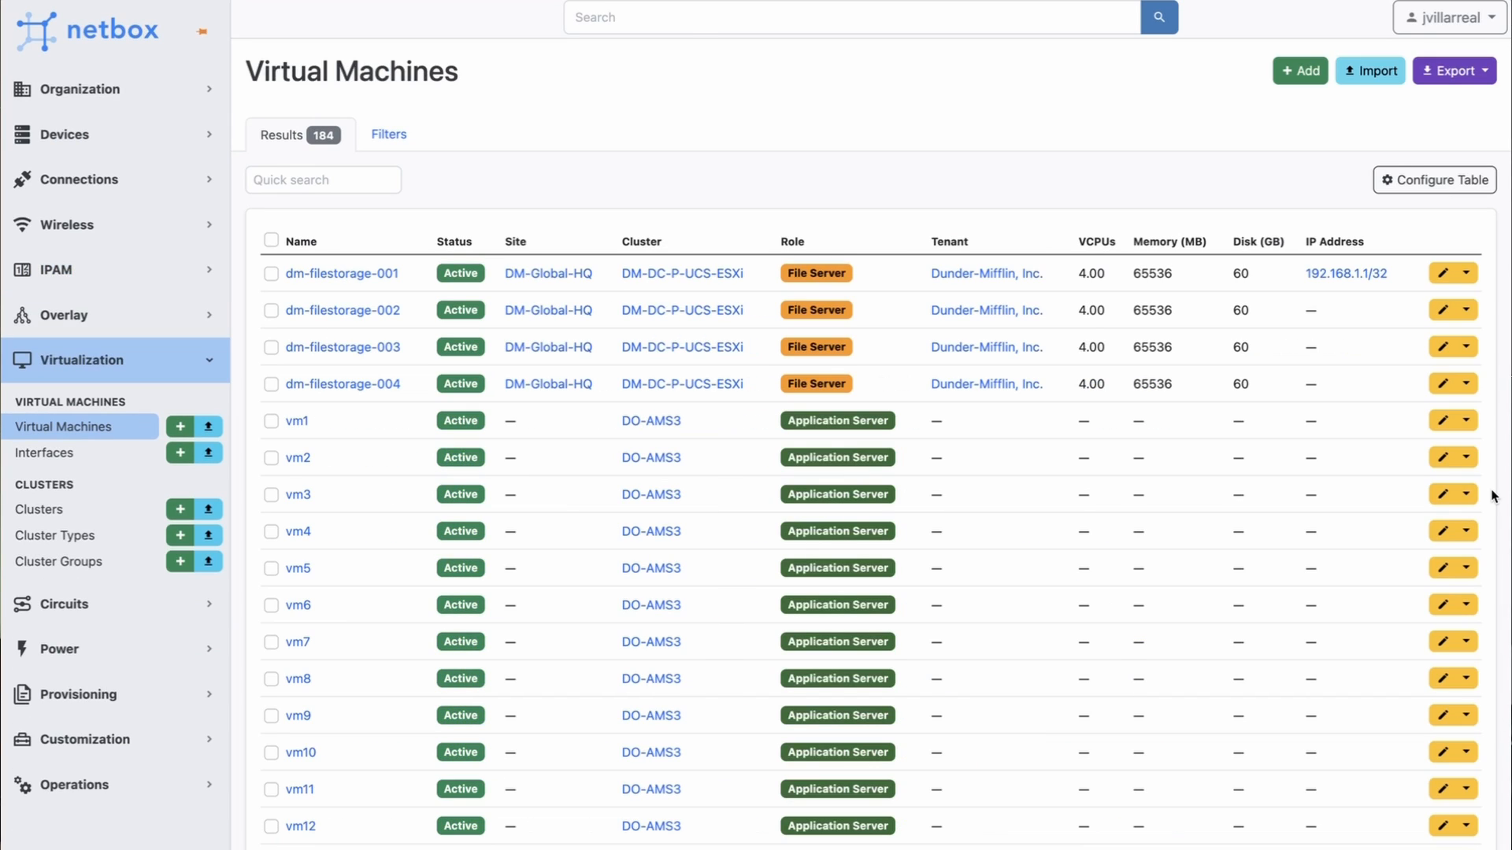